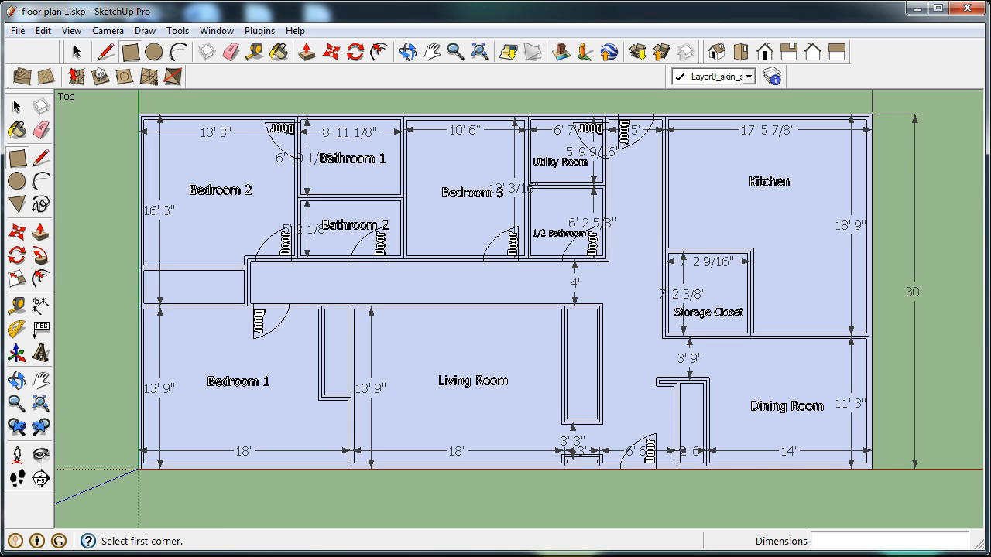
mouse_move(844, 356)
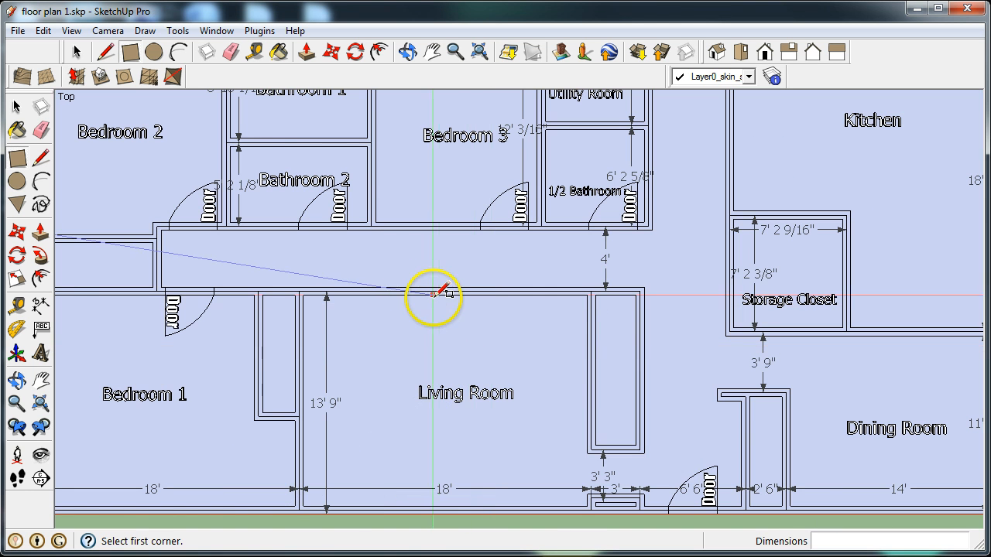
mouse_move(338, 288)
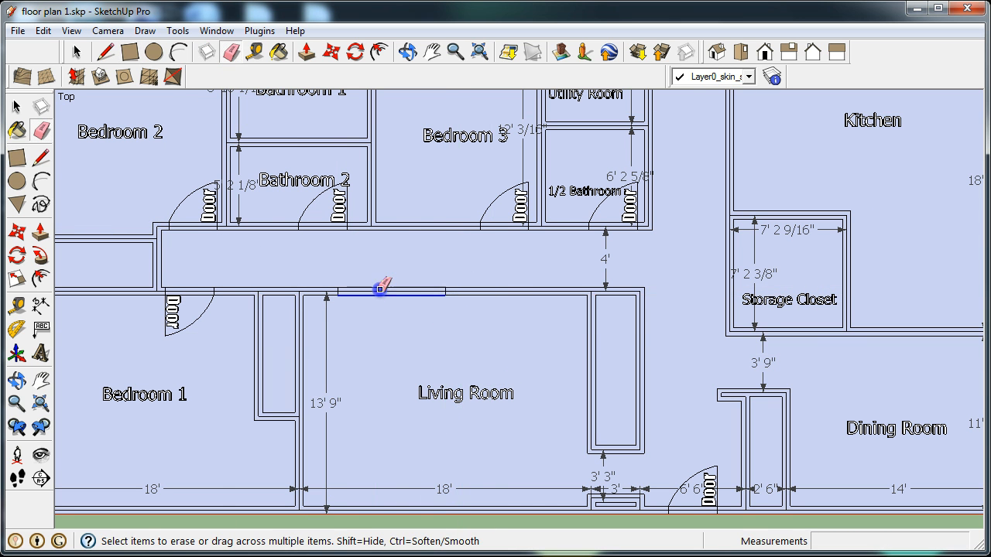
Erase the marked hallway–Living Room wall section to create an opening
left_click(380, 291)
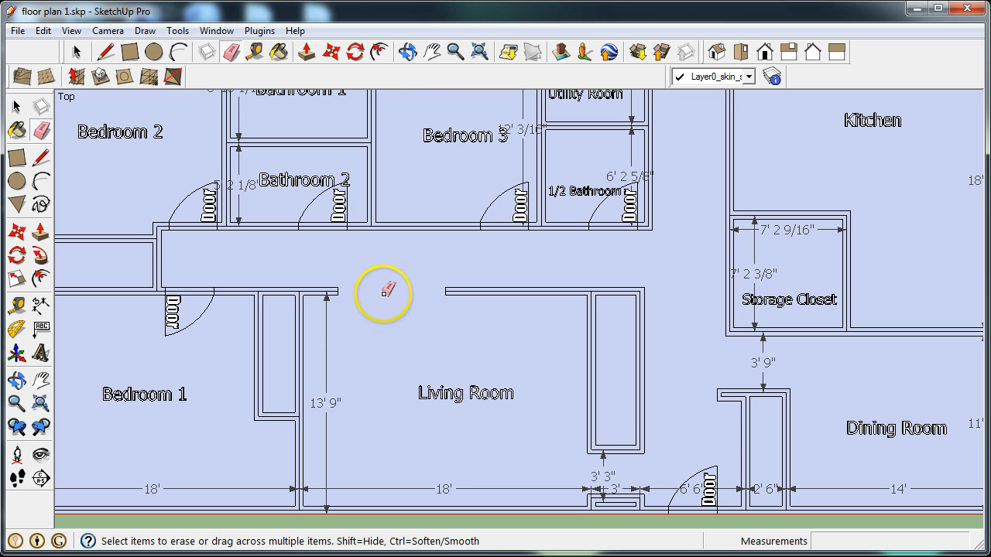
mouse_move(322, 254)
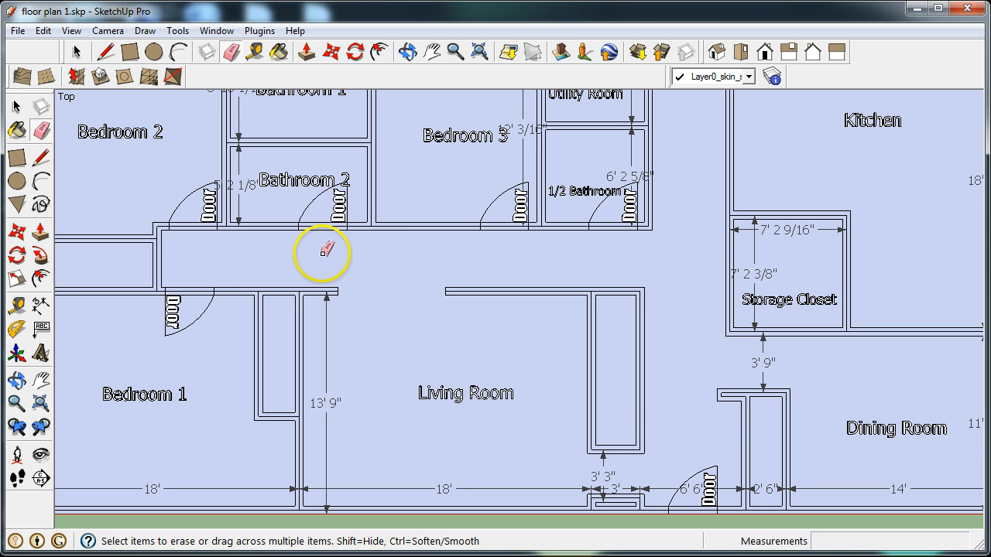
mouse_move(390, 308)
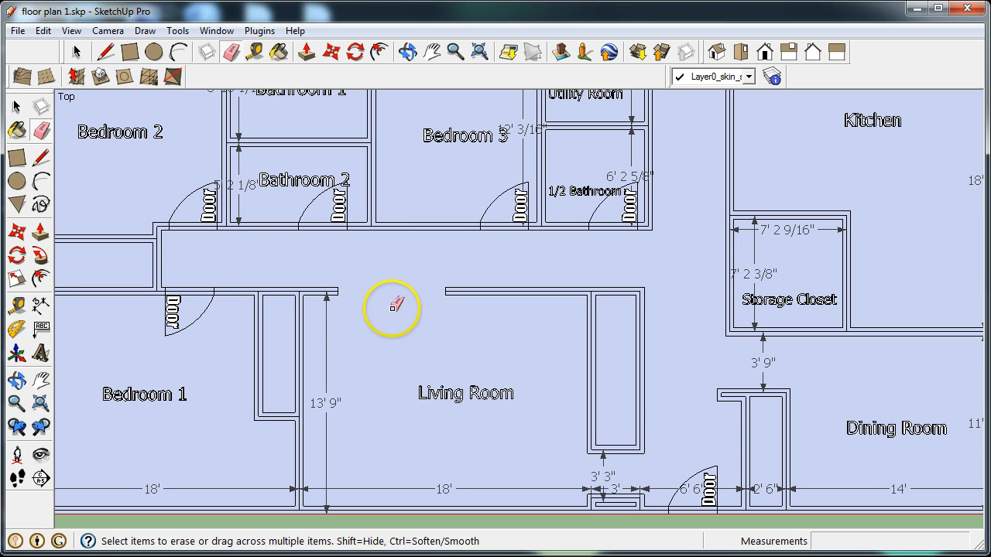
mouse_move(344, 291)
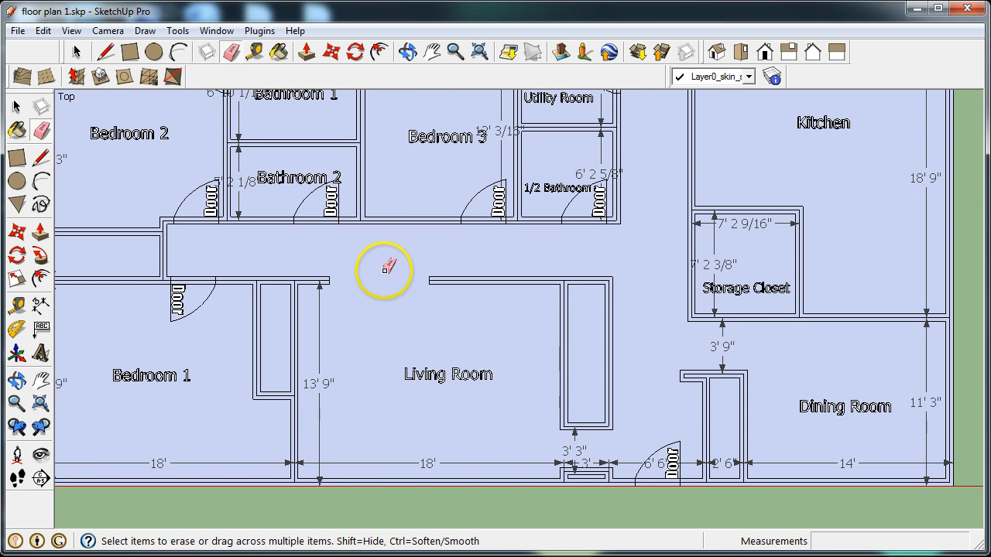
mouse_move(494, 443)
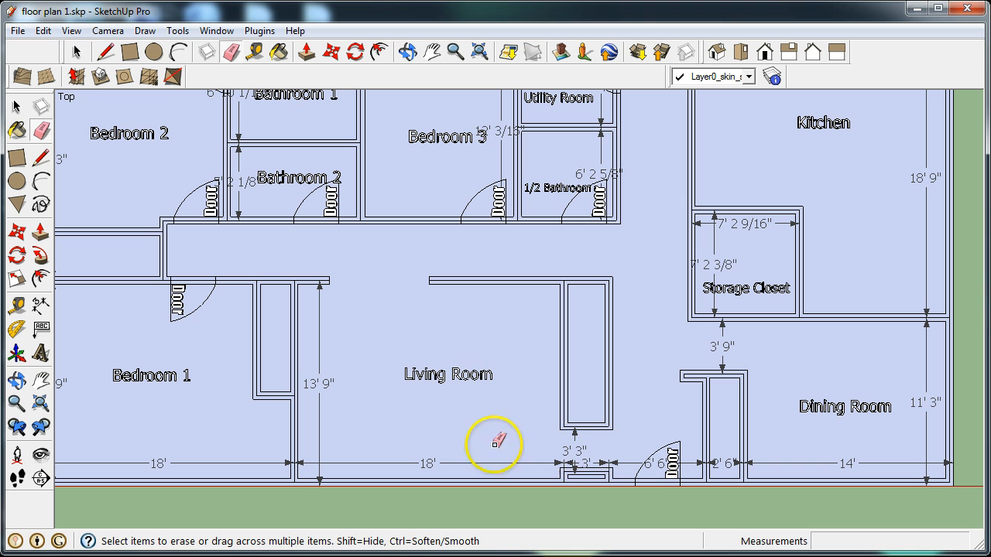
mouse_move(430, 350)
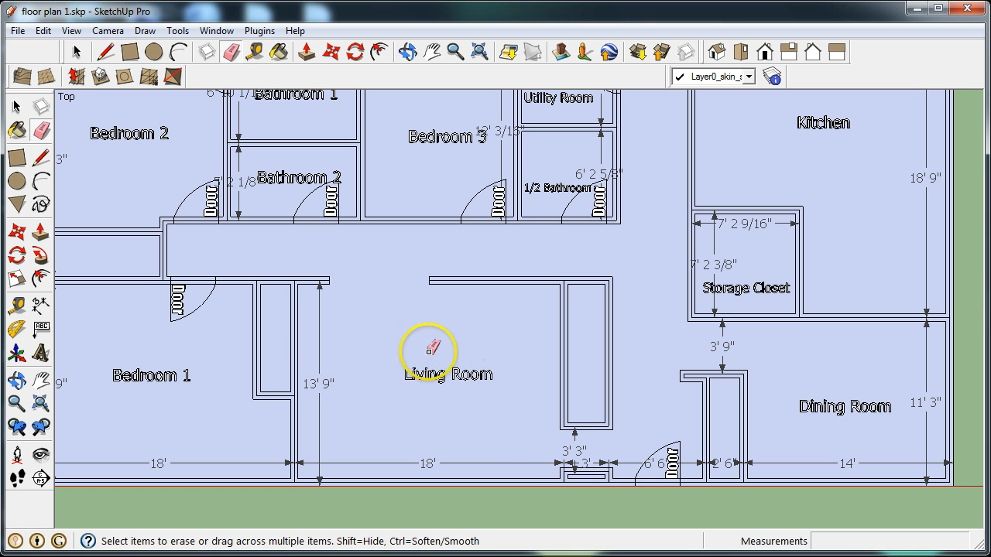
mouse_move(258, 290)
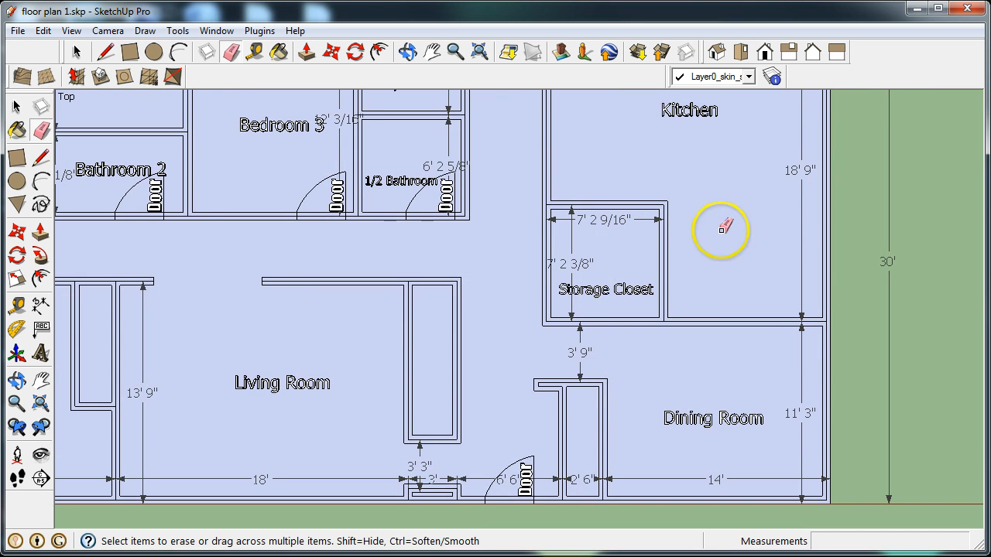
Pick the toolbar tool for marking out the Kitchen's left wall section to remove
left_click(128, 51)
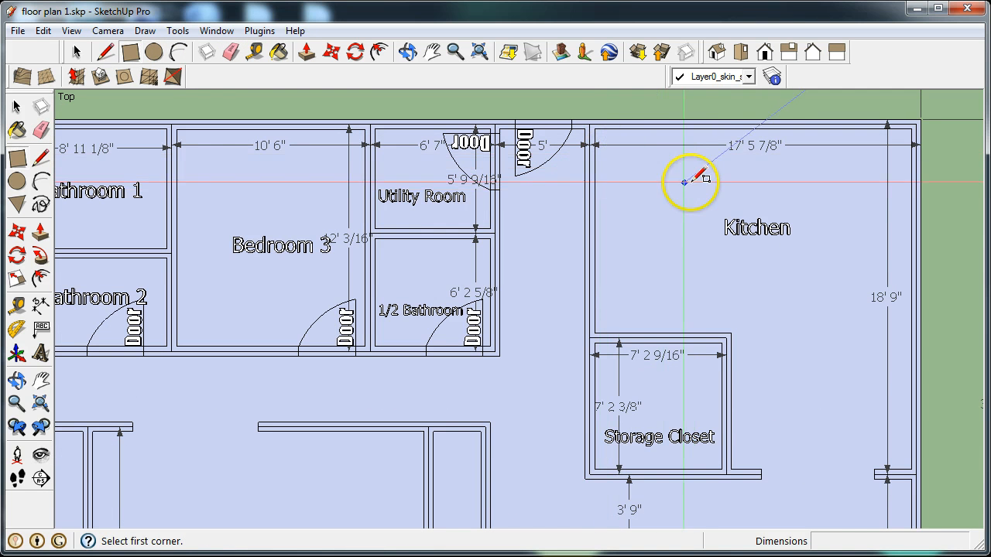
mouse_move(627, 131)
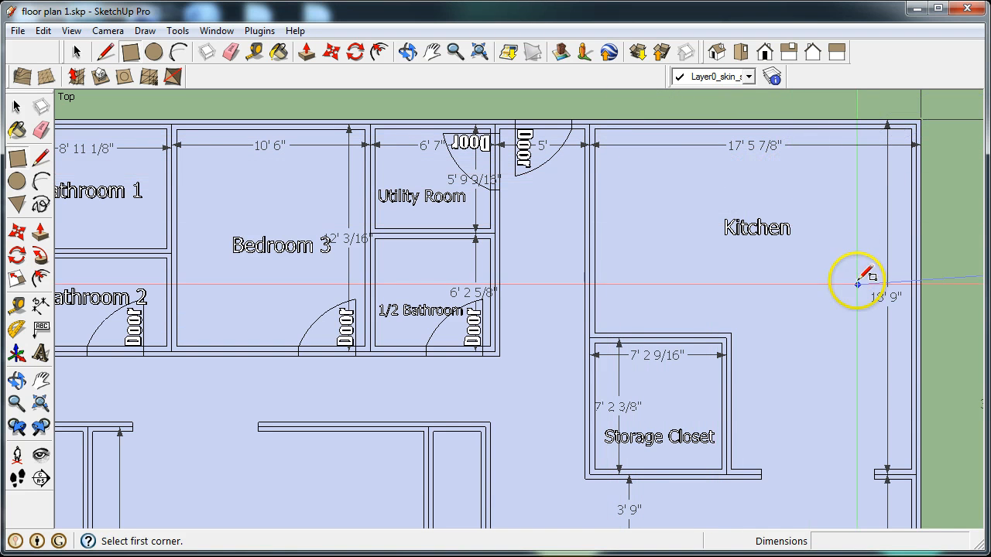
mouse_move(589, 174)
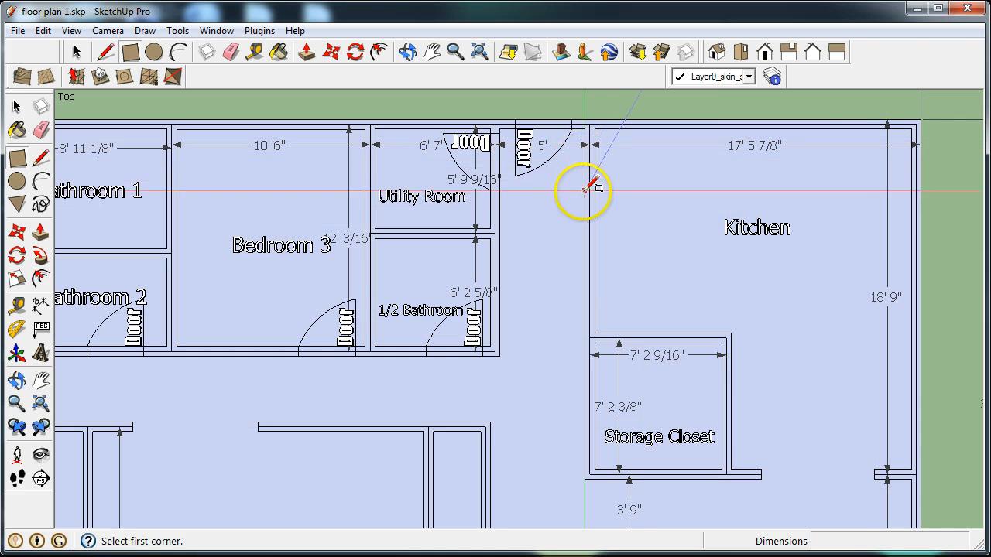
mouse_move(588, 158)
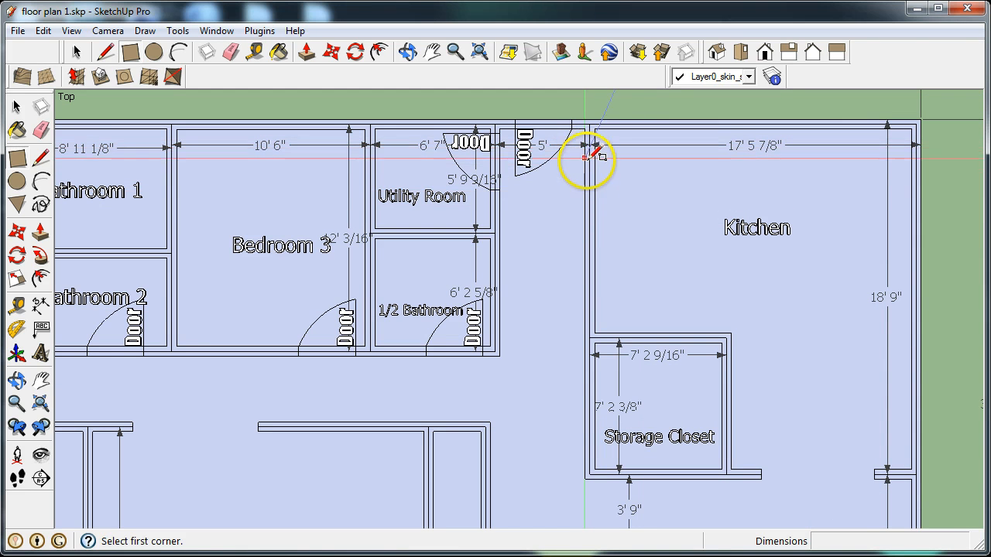
mouse_move(585, 205)
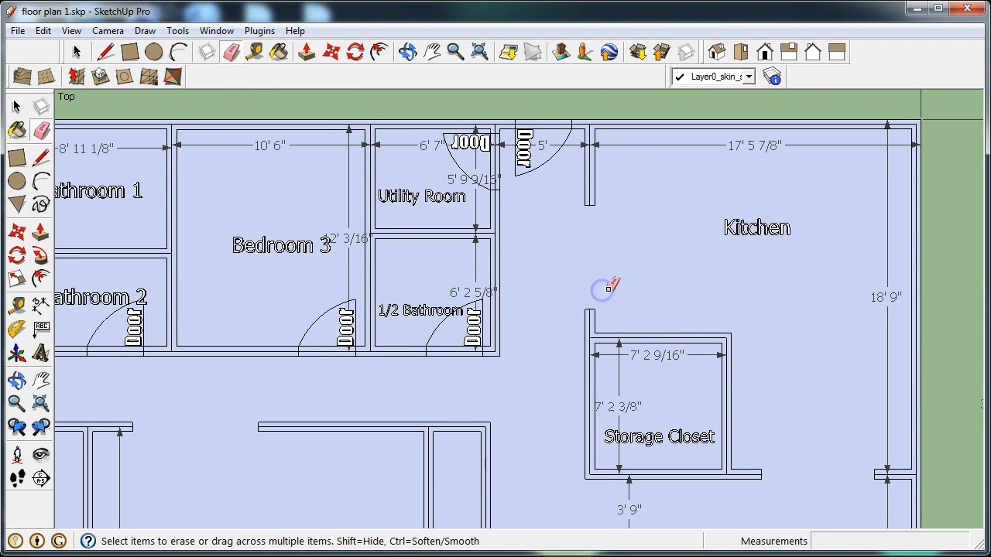
Zoom out so the entire floor plan with both openings fits in view
scroll("down", 3)
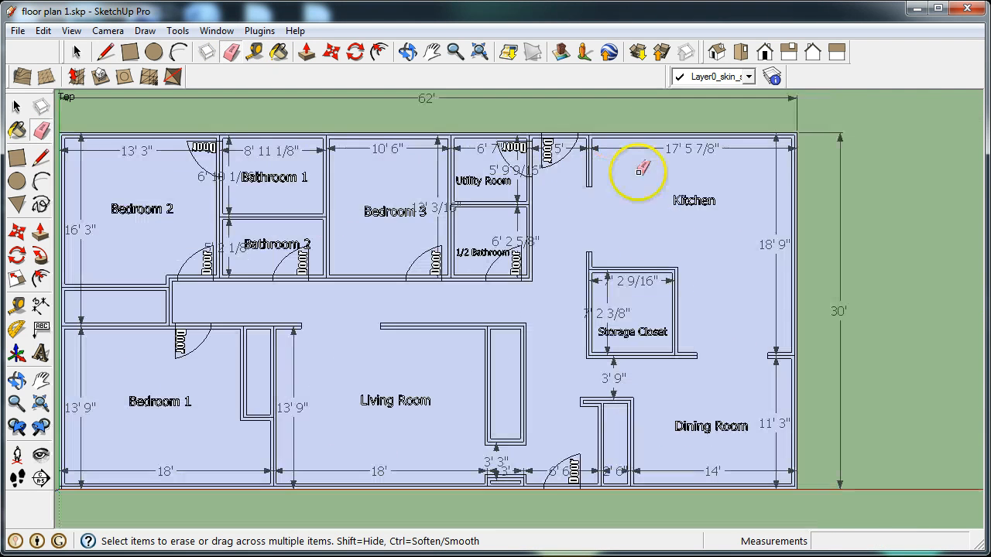
mouse_move(674, 229)
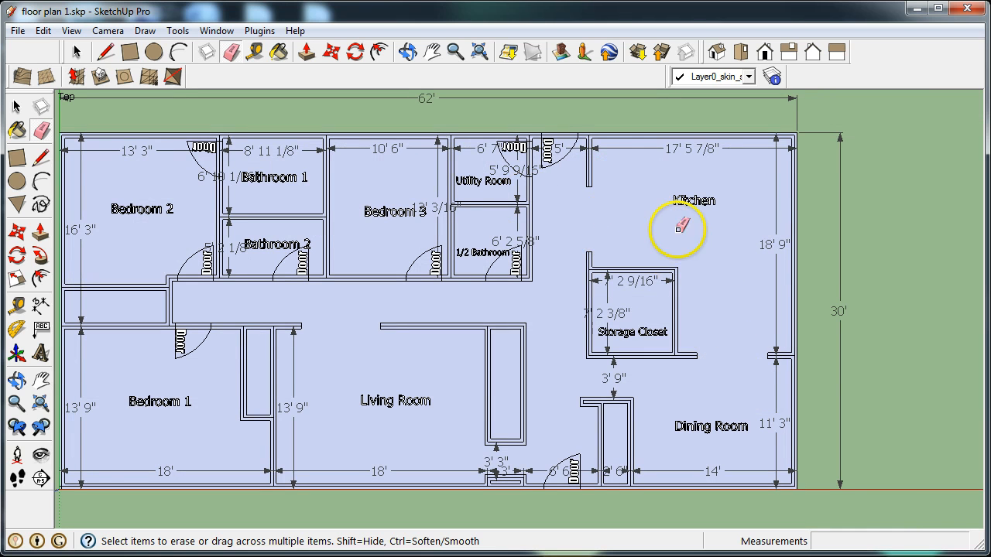
mouse_move(691, 443)
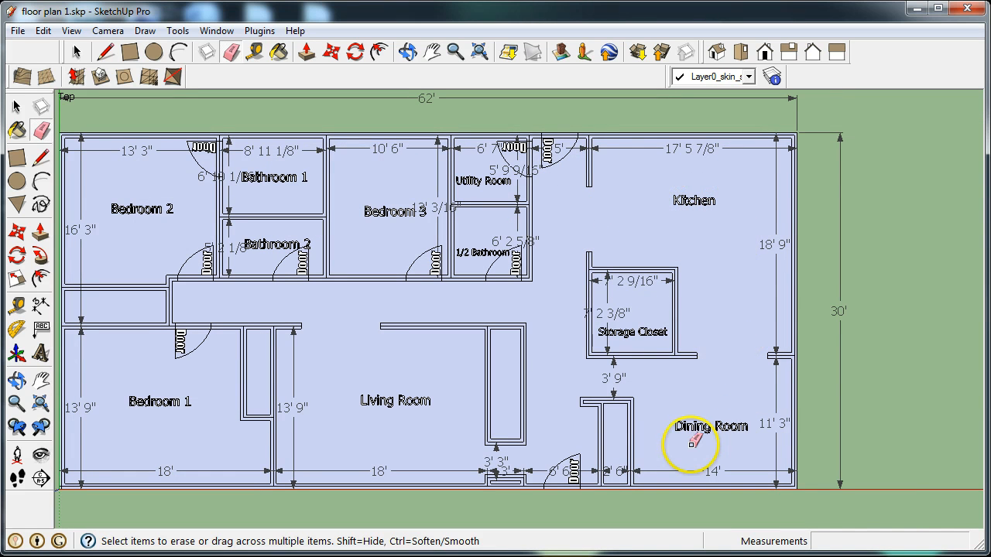
mouse_move(734, 275)
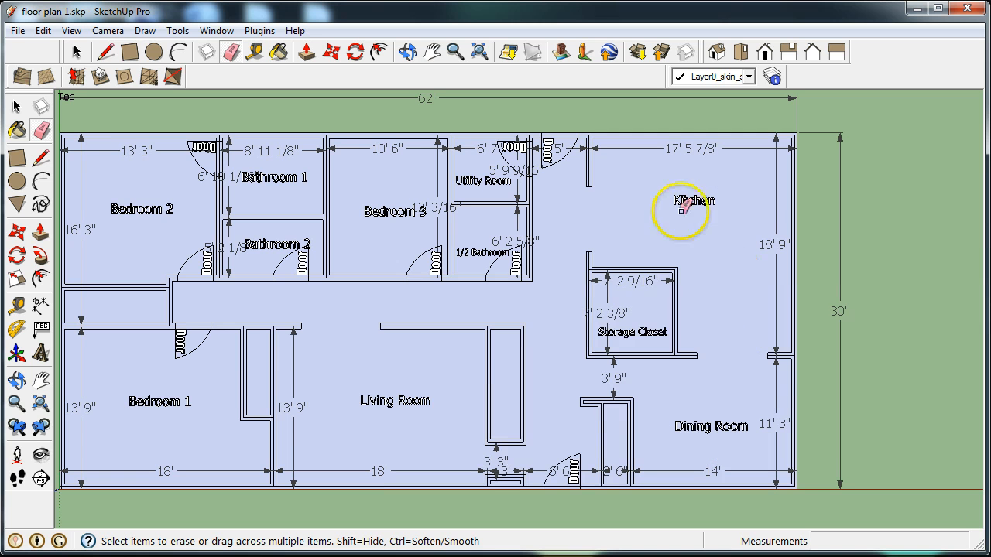
mouse_move(658, 189)
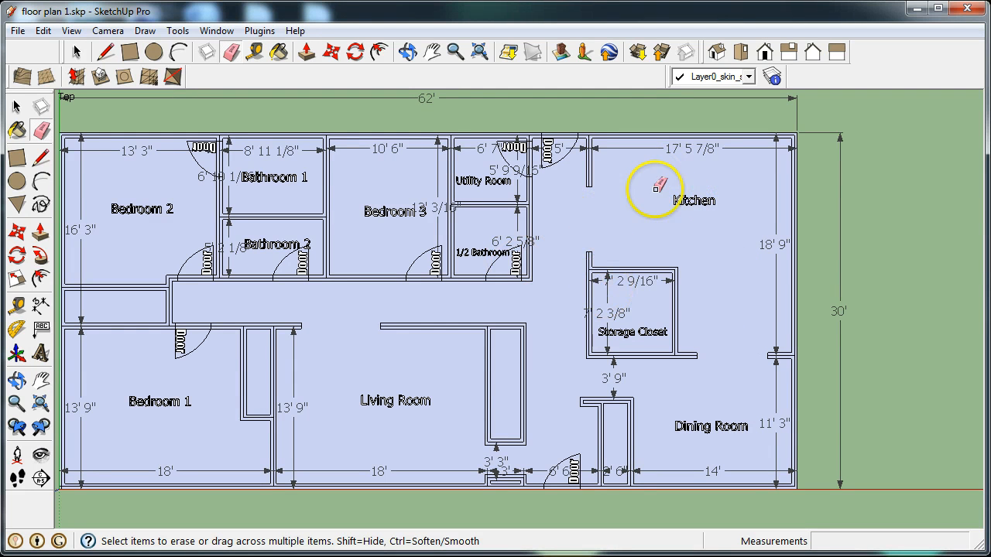
mouse_move(384, 380)
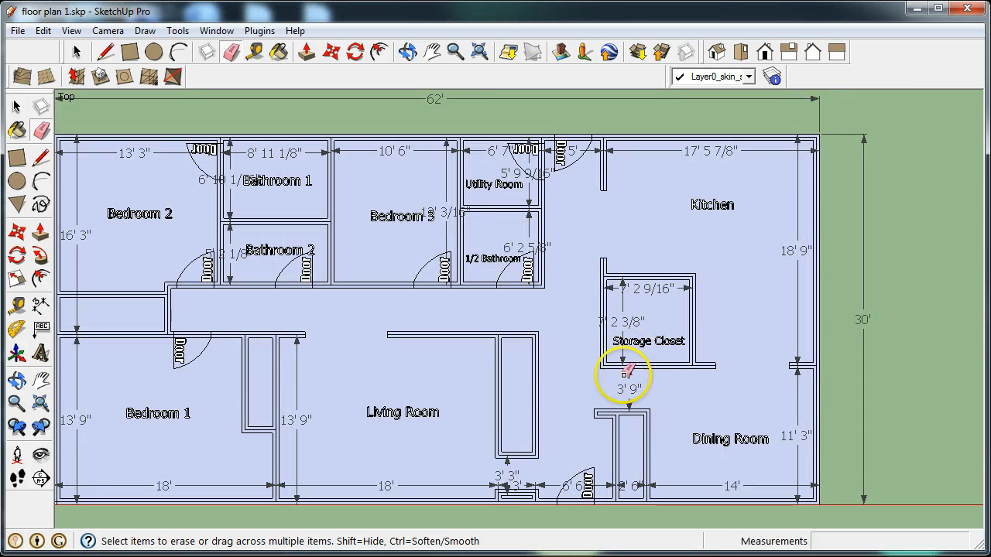
Launch the 3D Warehouse window from the Get Models toolbar button
left_click(635, 53)
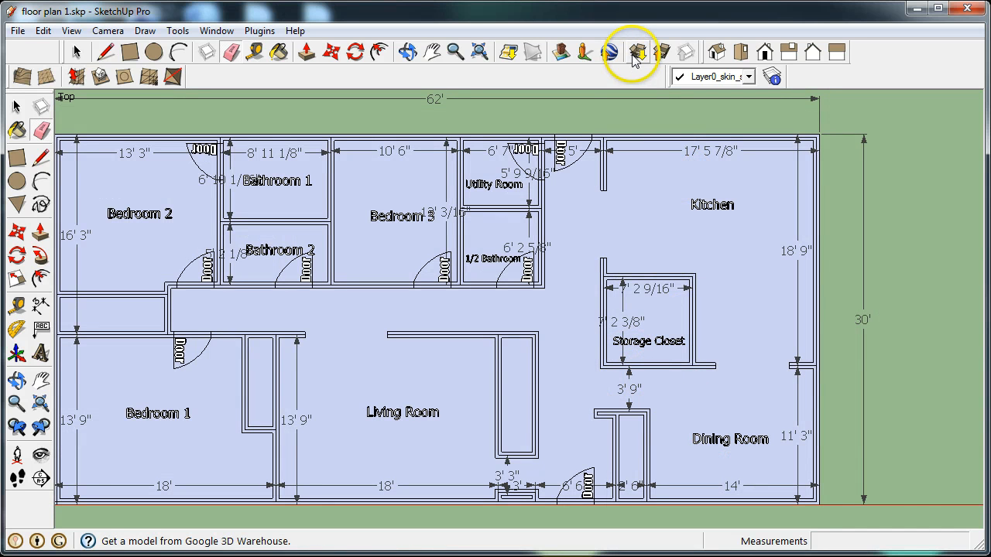
mouse_move(637, 53)
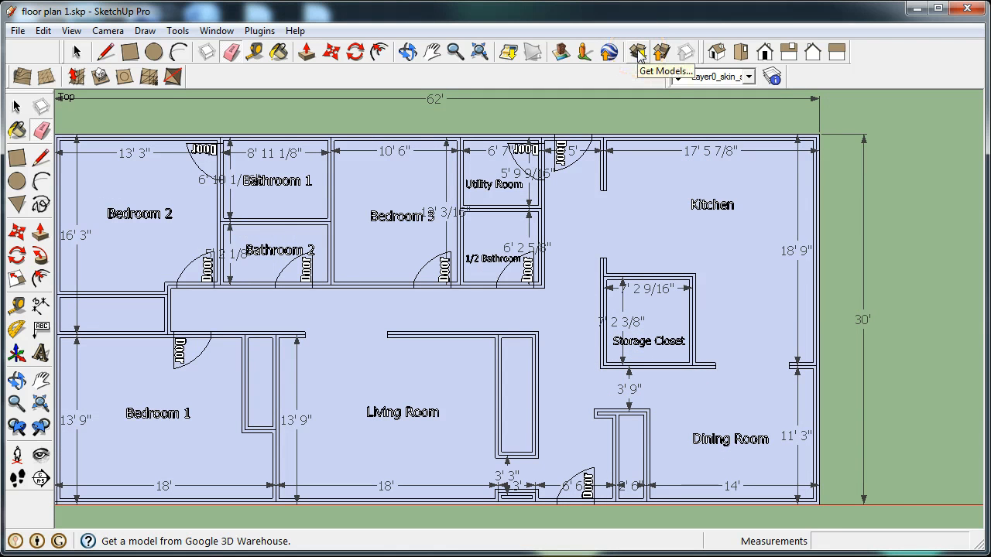
left_click(637, 51)
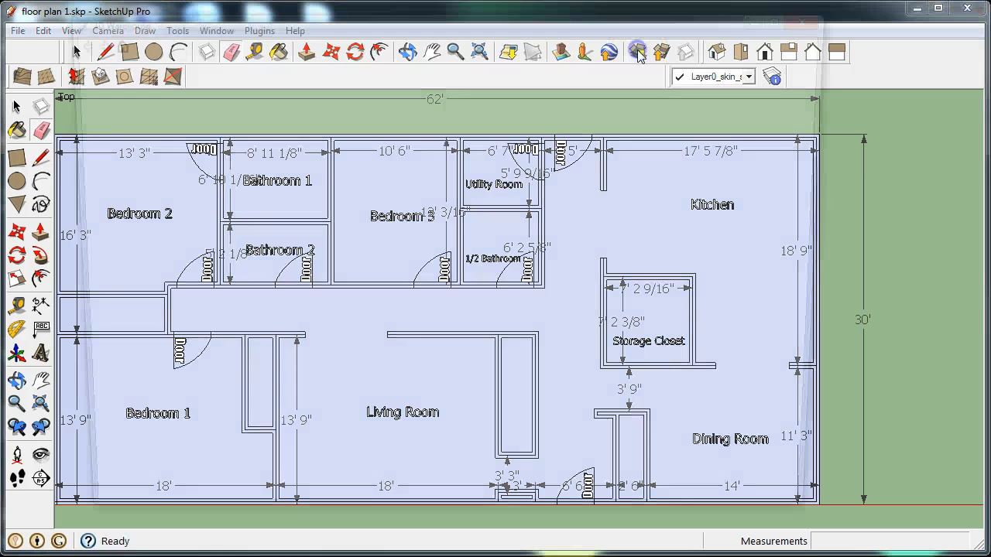
left_click(636, 53)
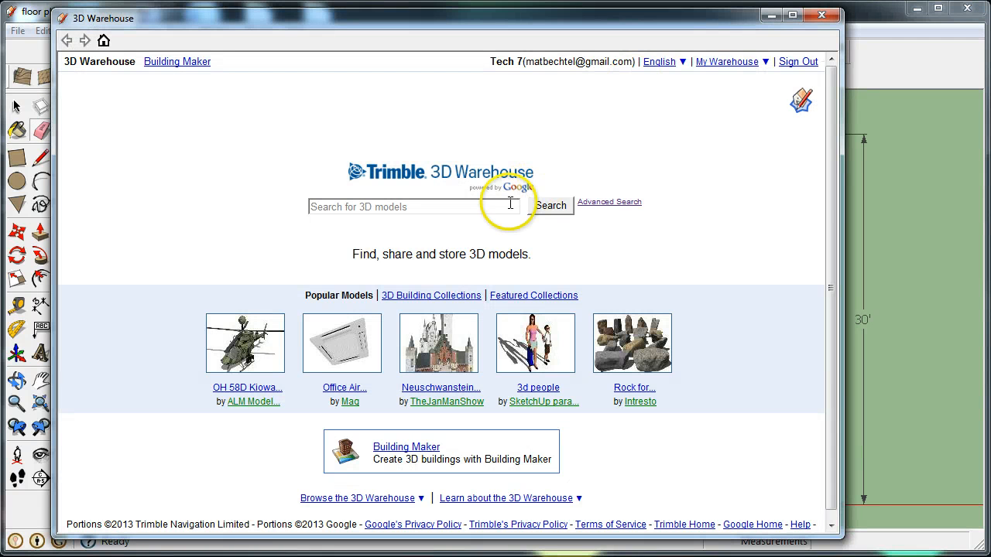
Search 3D Warehouse for 'STEM Neighborhood' models
type("STEM Neig")
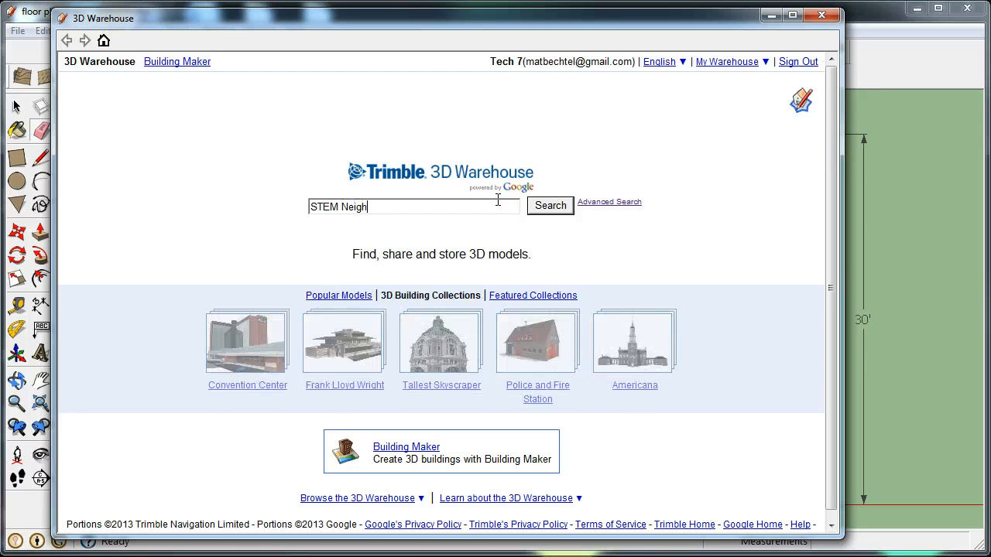
type("hood")
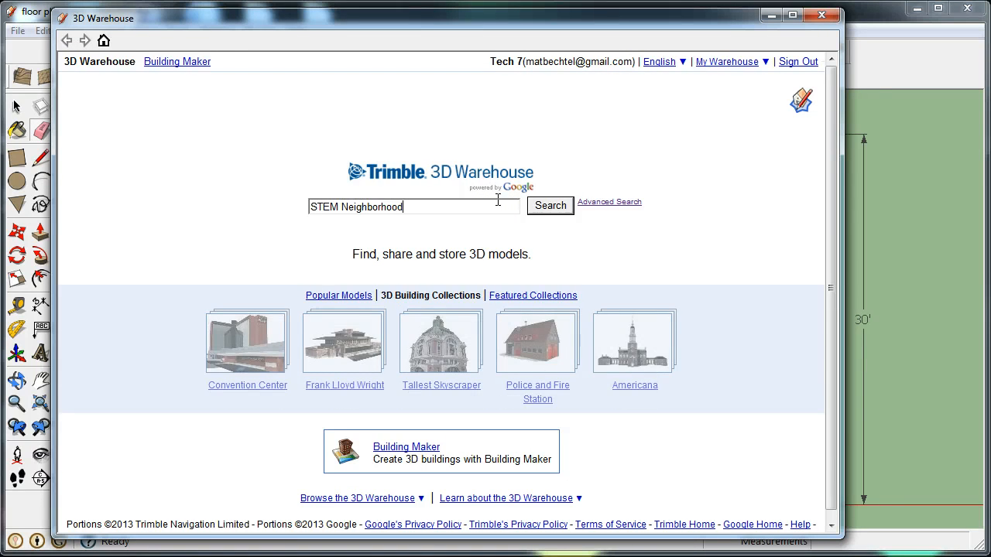
left_click(549, 206)
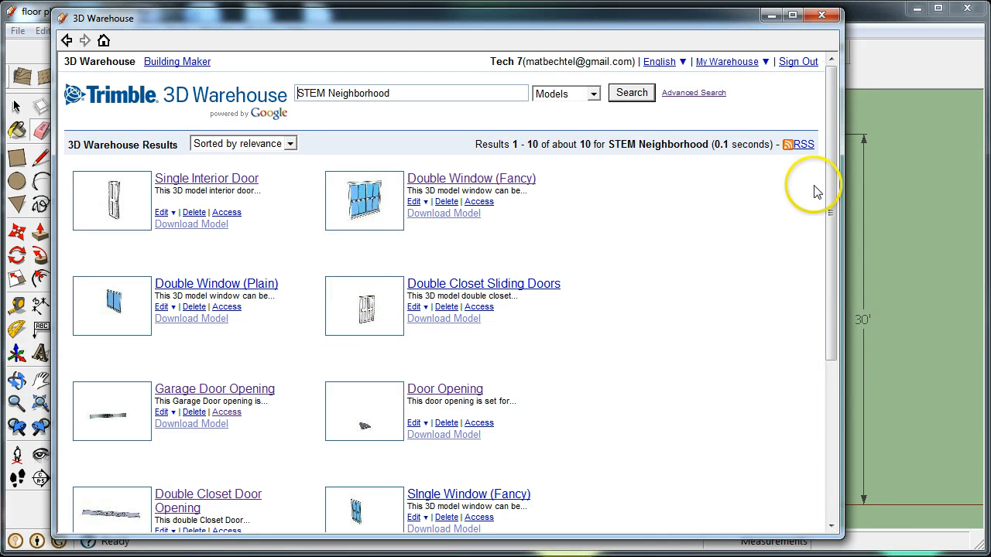
scroll("down", 3)
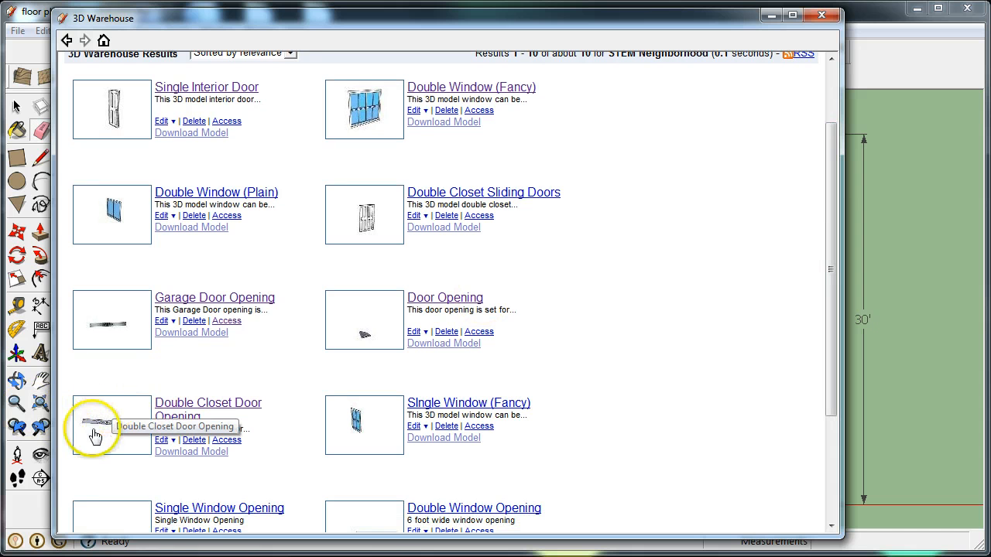
Download the Double Closet Door Opening model and load it directly into the floor plan
left_click(207, 403)
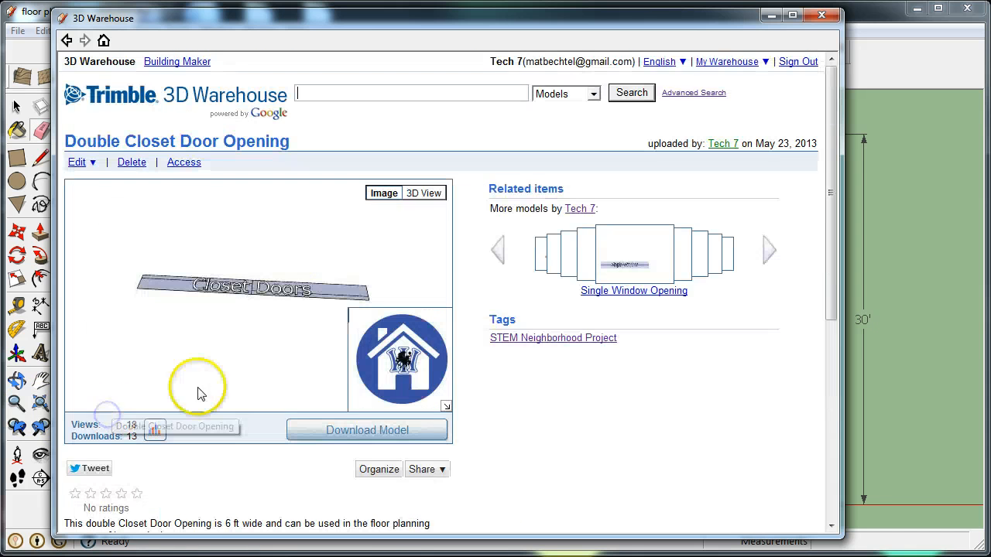
left_click(367, 431)
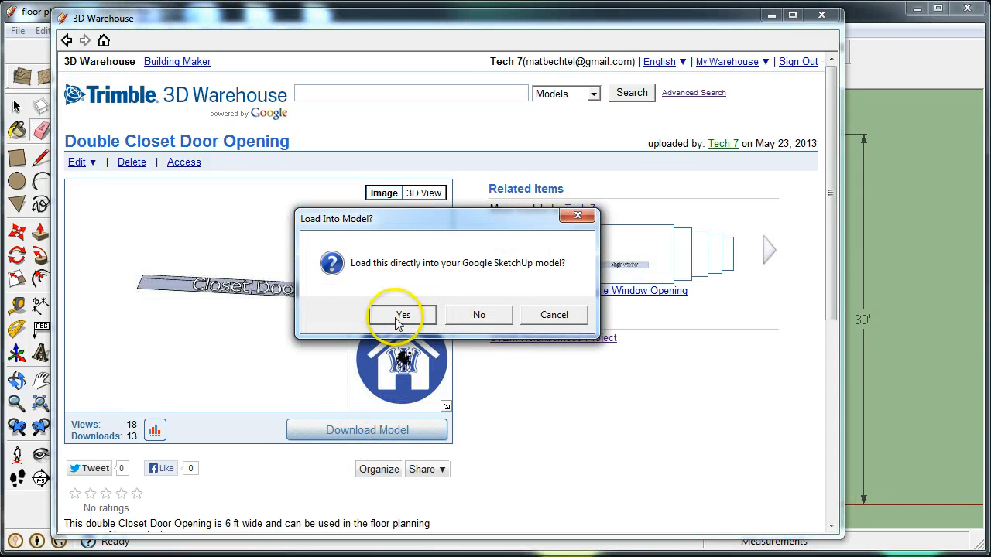
left_click(403, 314)
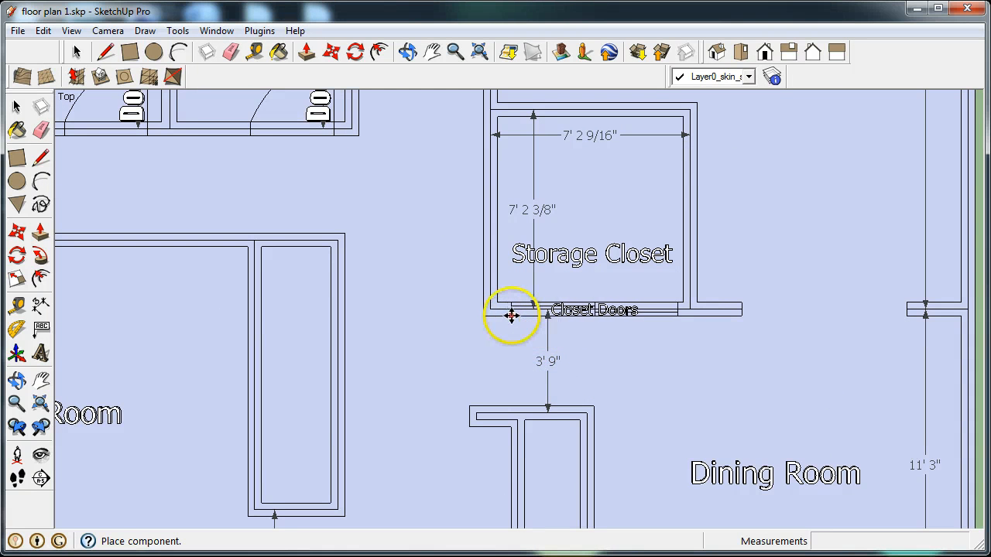
Drop the Closet Doors component and align it upright along the Storage Closet's left wall
left_click_drag(511, 313, 450, 195)
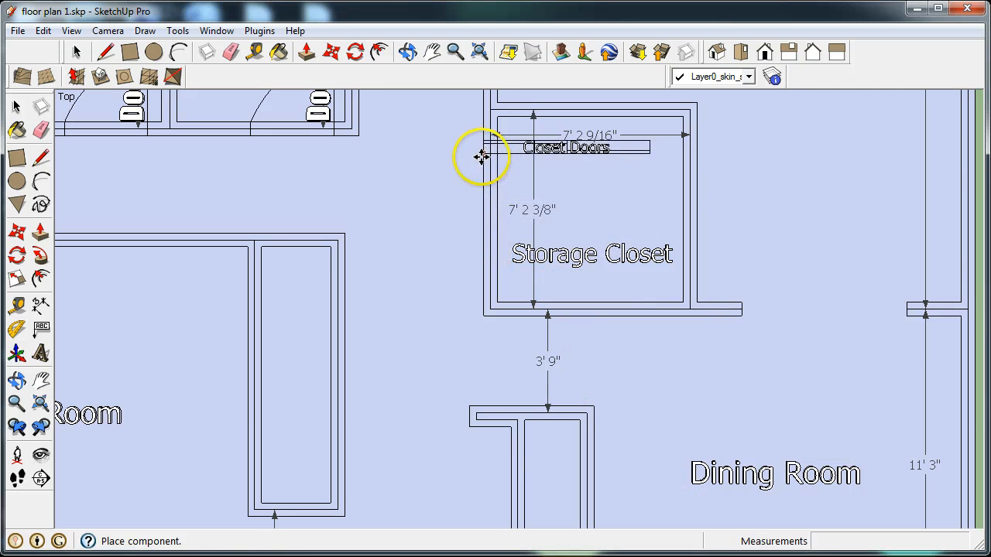
left_click_drag(565, 147, 492, 170)
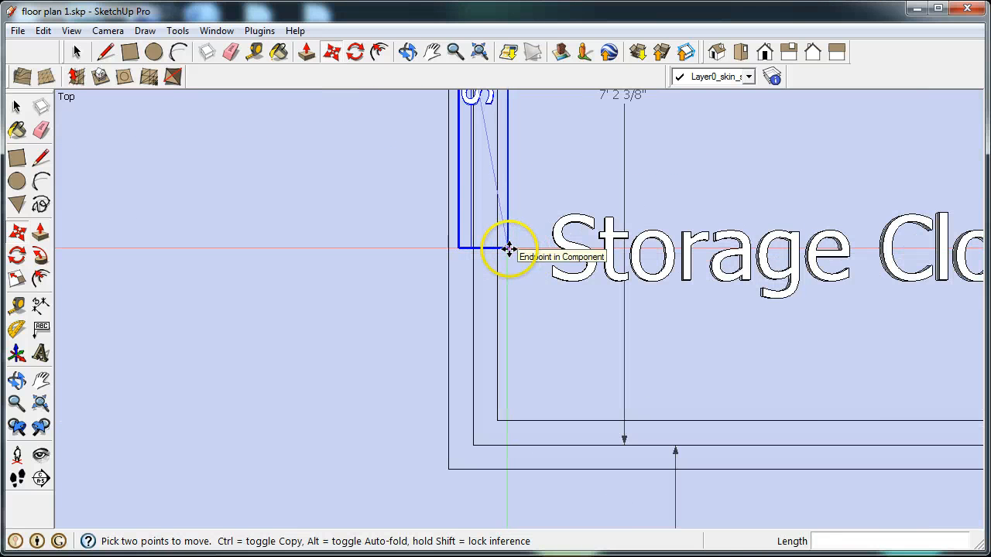
left_click_drag(509, 249, 490, 353)
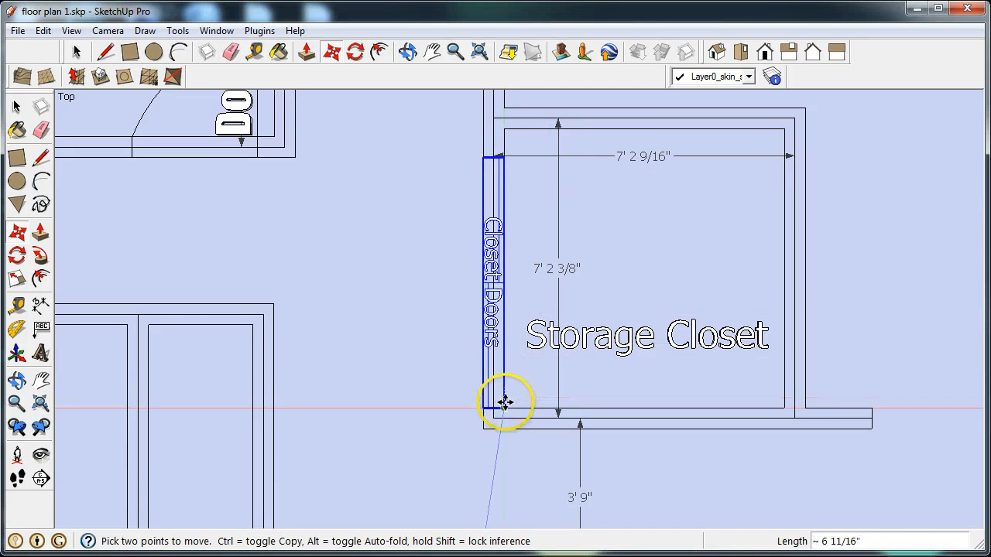
left_click_drag(503, 401, 415, 393)
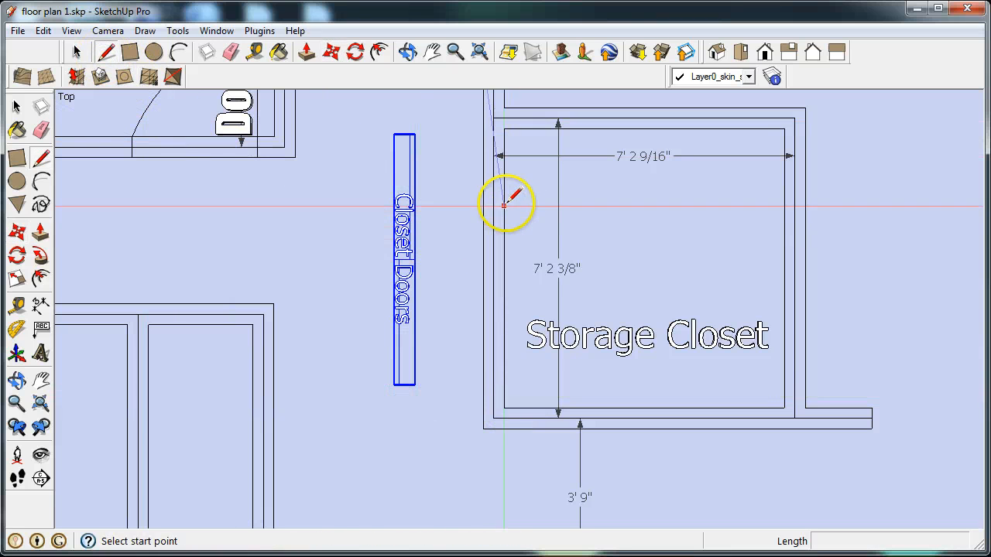
mouse_move(508, 267)
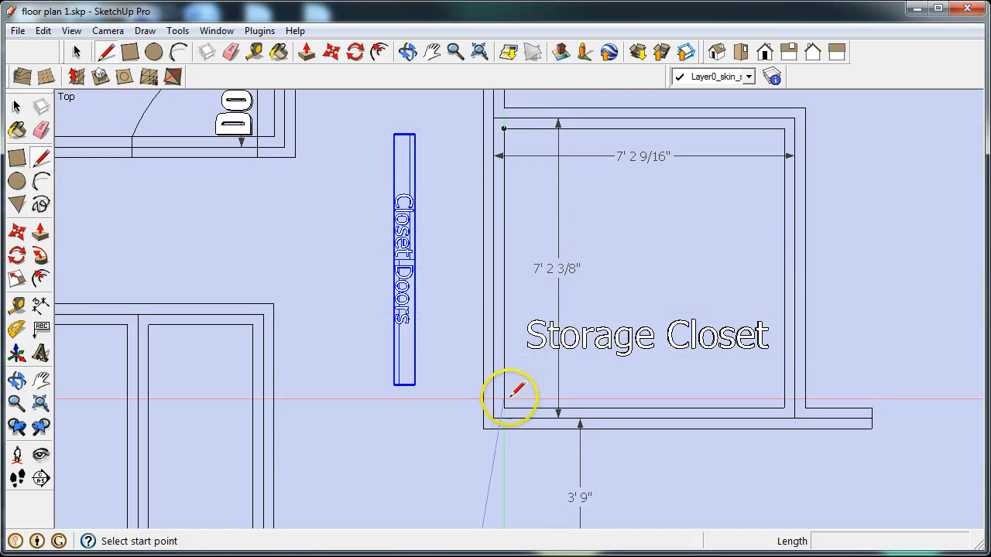
mouse_move(508, 267)
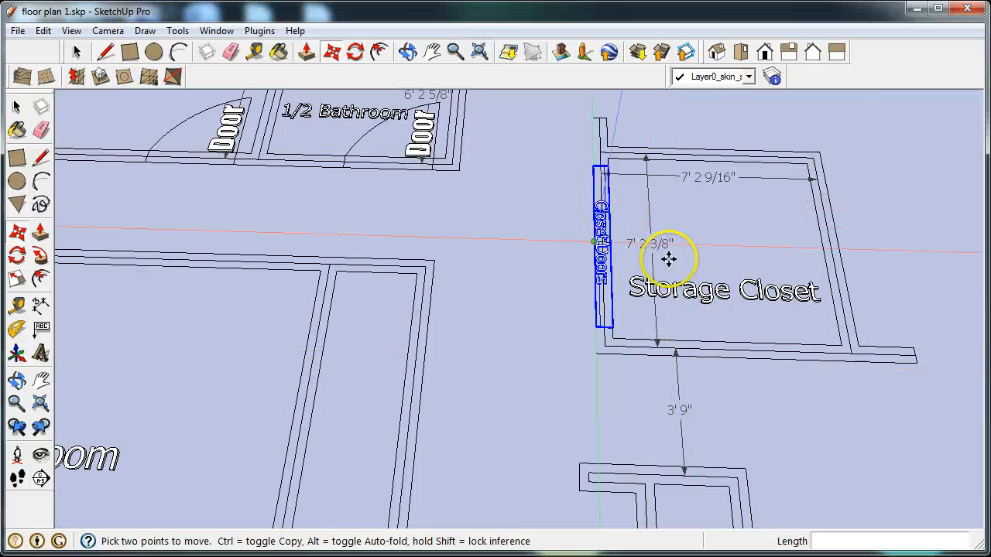
scroll("down", 3)
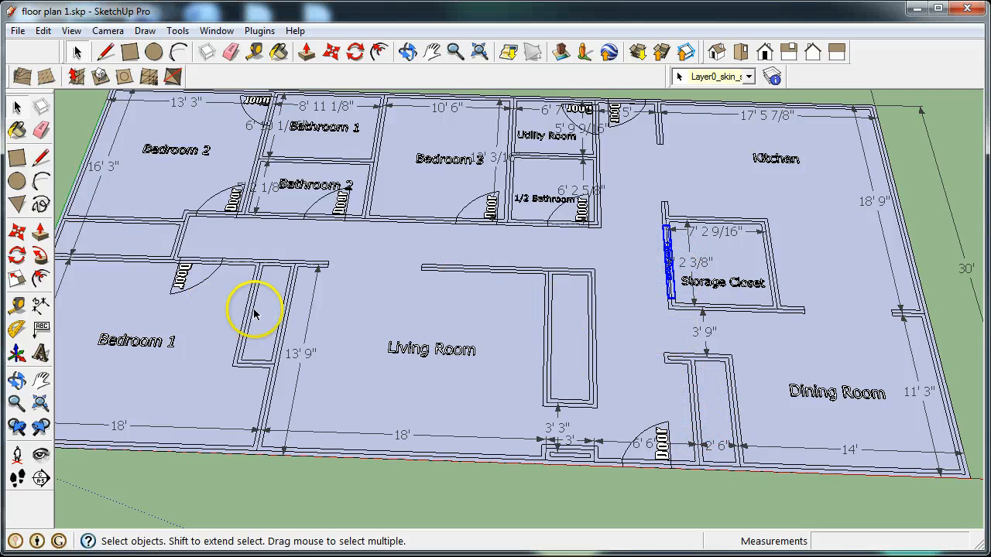
mouse_move(586, 350)
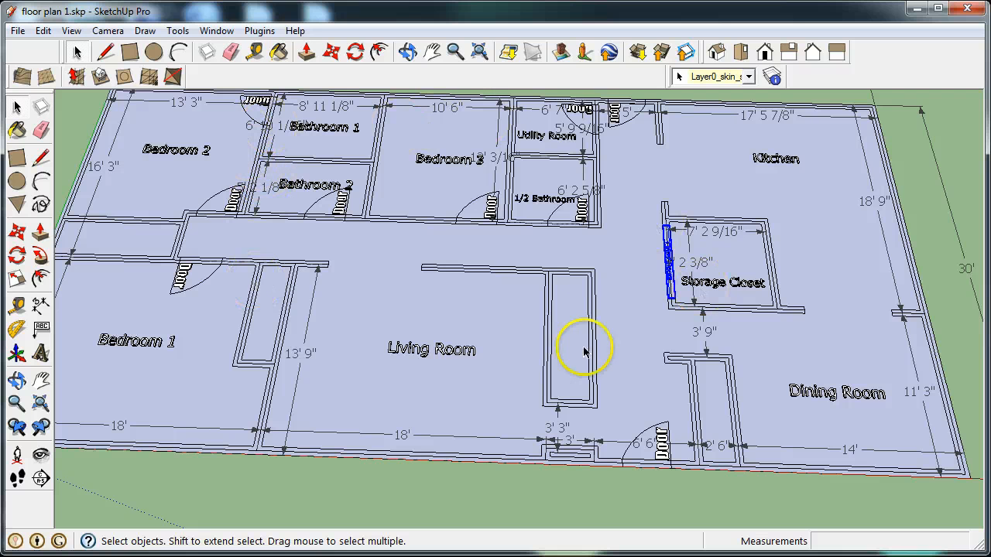
mouse_move(554, 344)
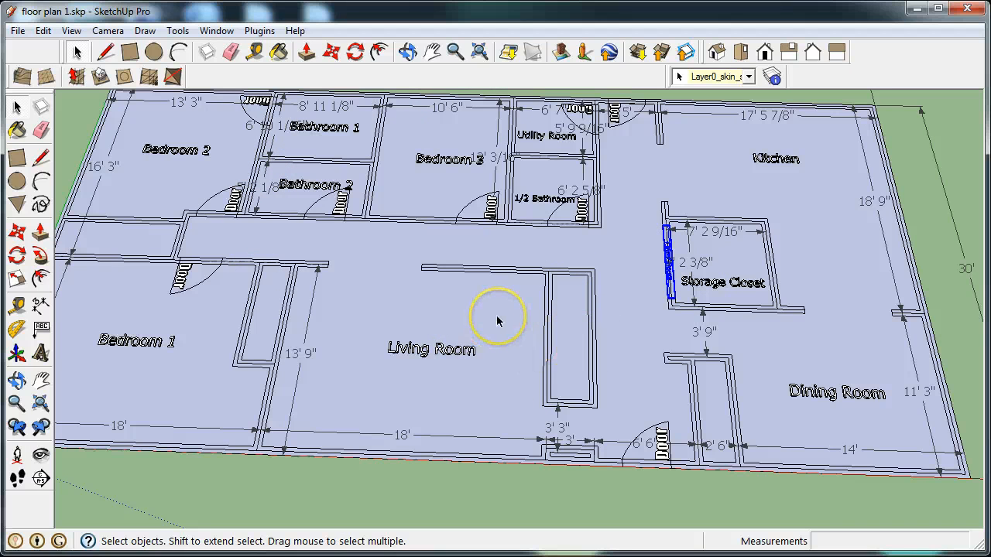
mouse_move(475, 239)
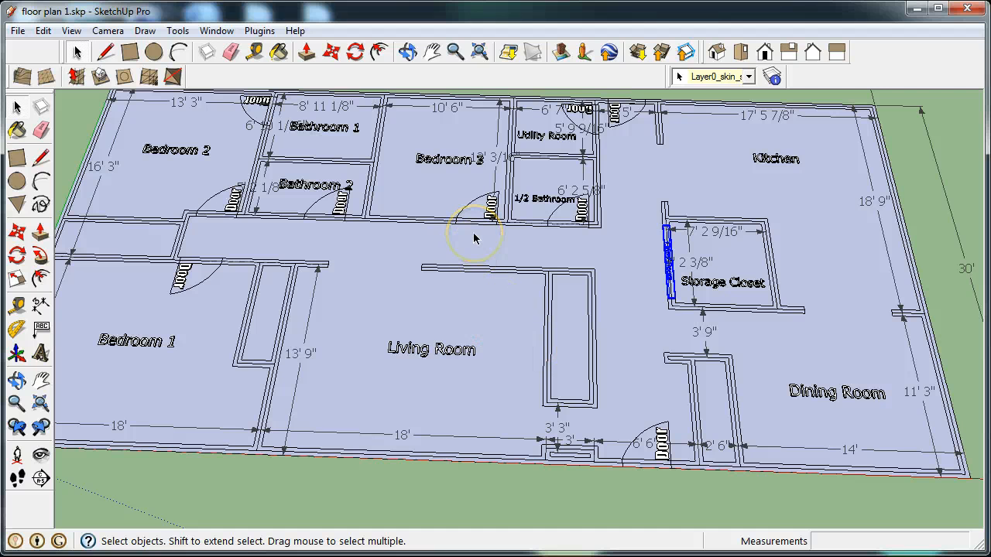
mouse_move(628, 91)
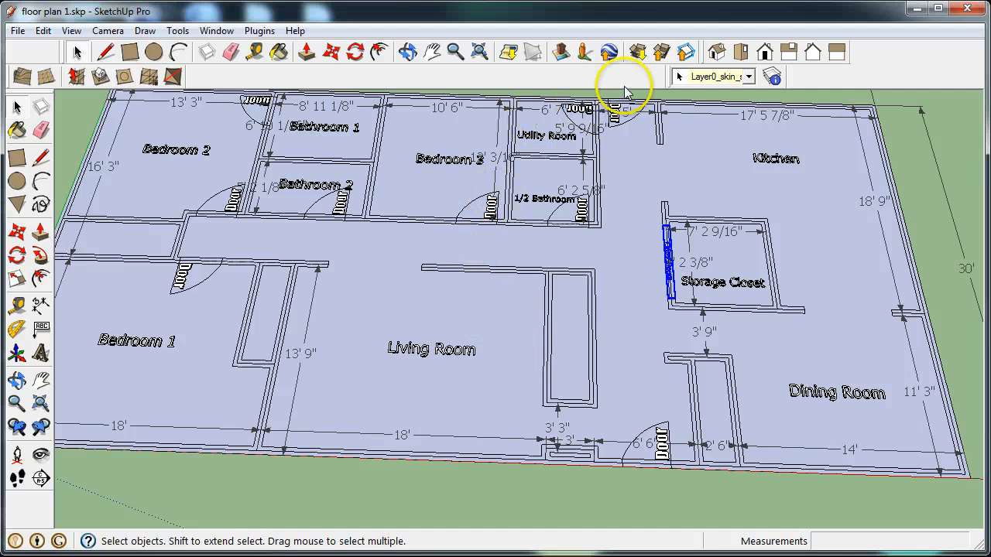
mouse_move(643, 142)
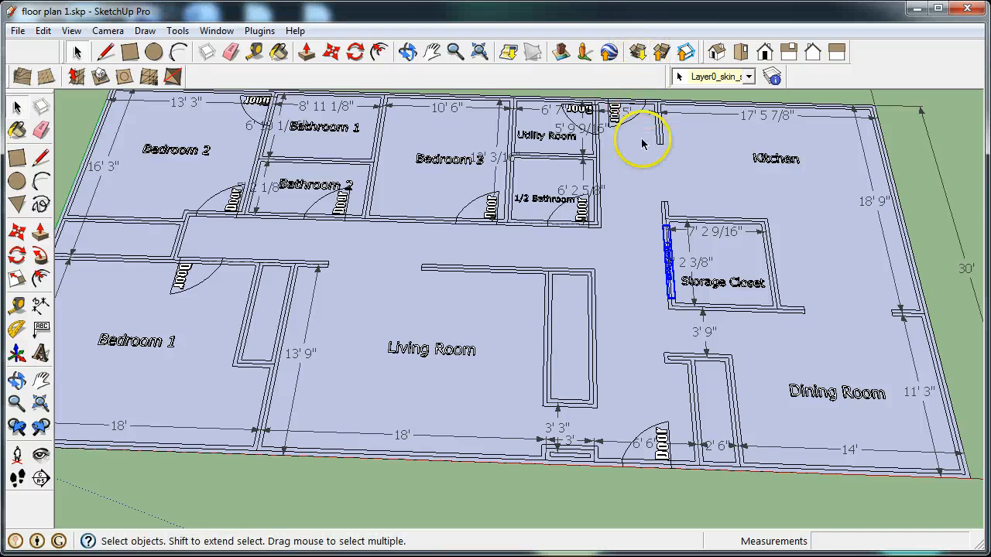
left_click(638, 53)
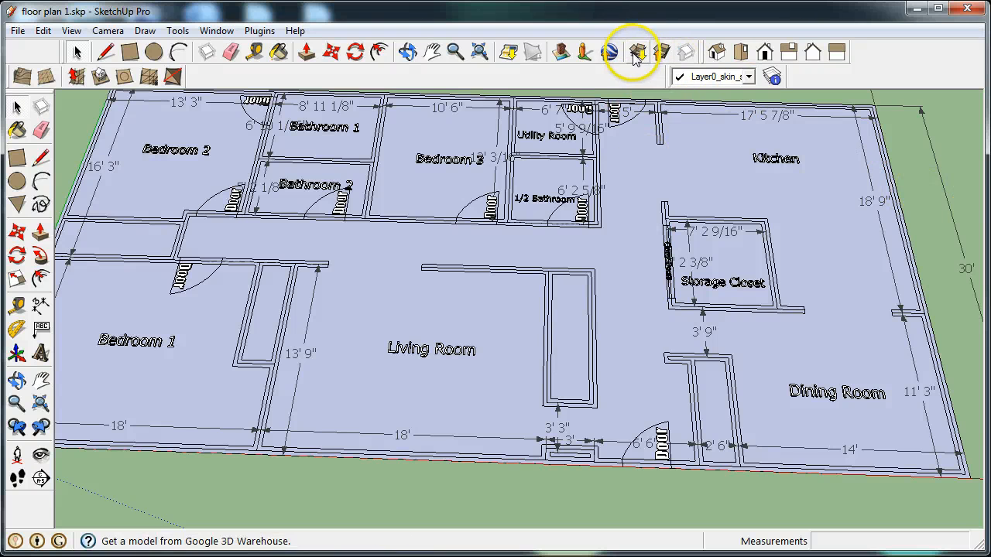
mouse_move(638, 53)
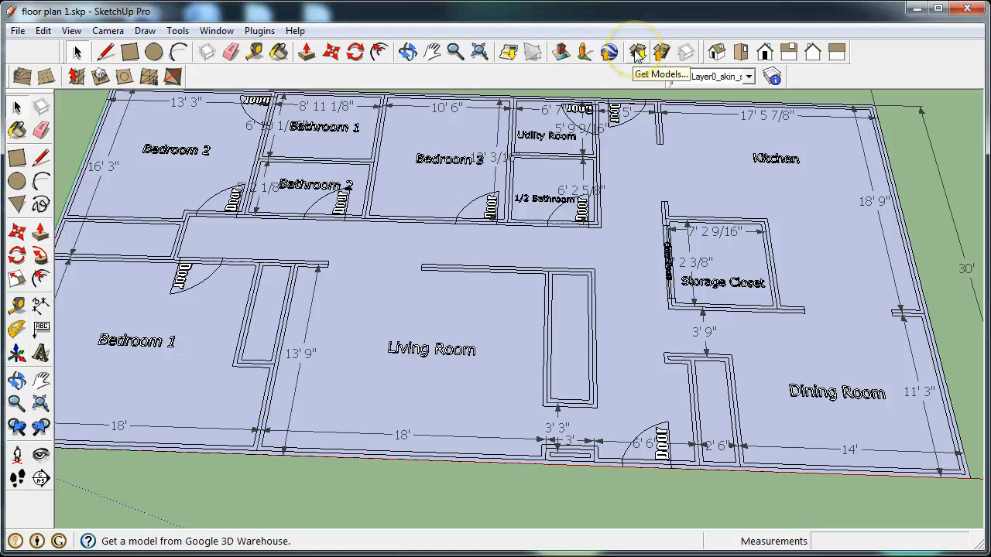
Search 3D Warehouse again for 'STEM Neighborhood' models
left_click(637, 53)
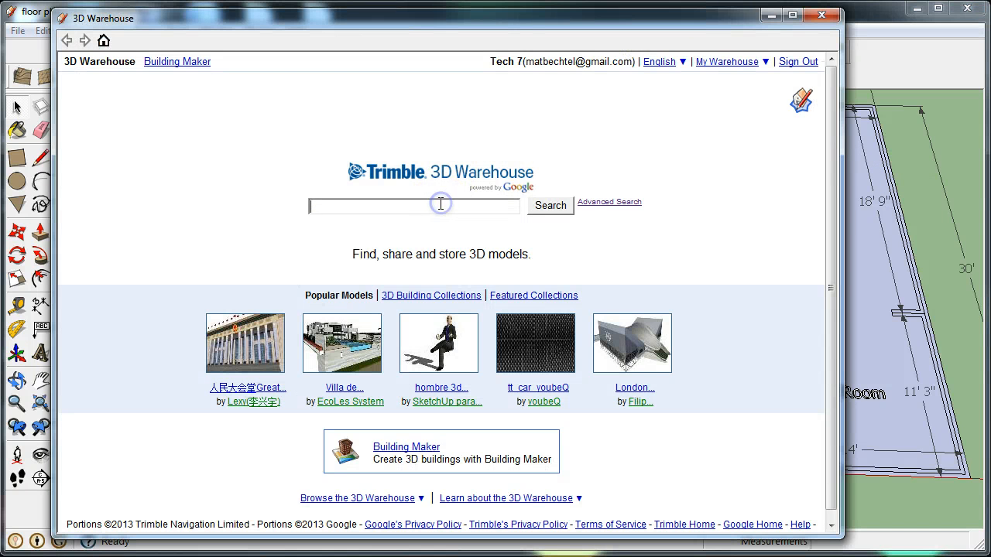
type("STEM Neighborho")
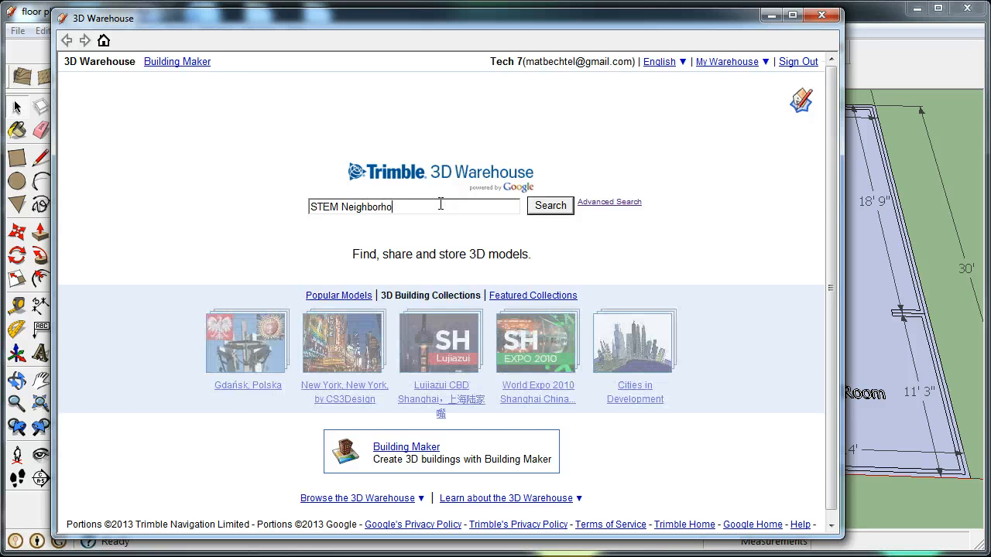
left_click(550, 206)
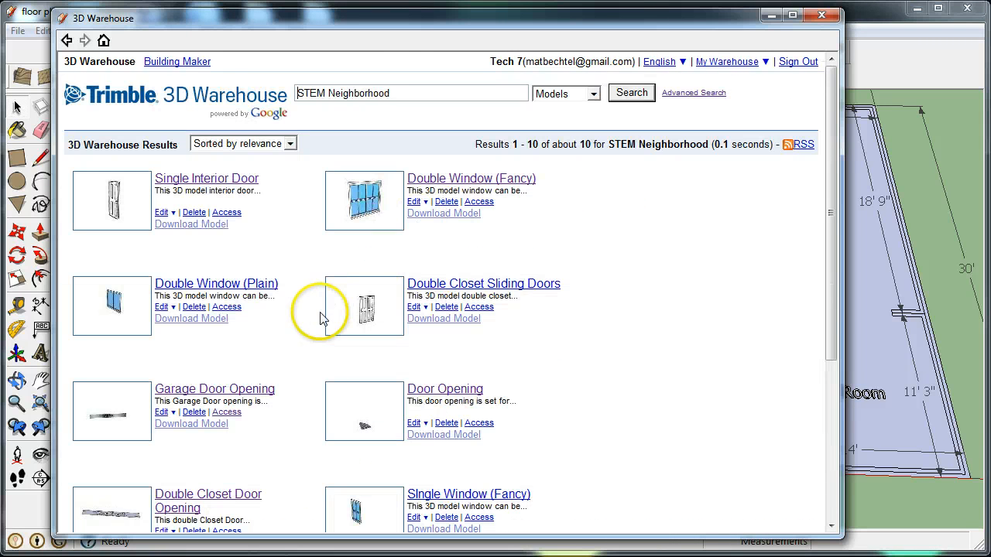
scroll("down", 3)
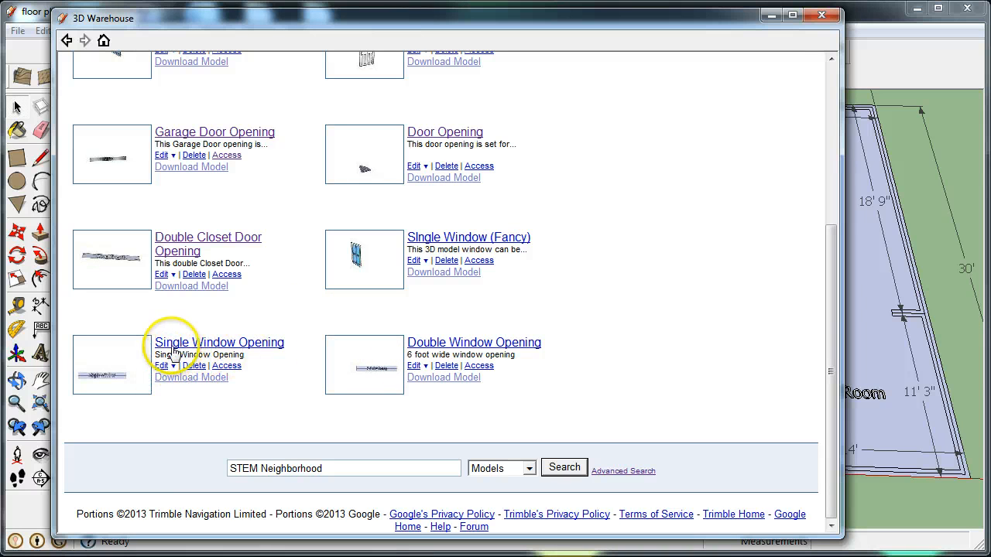
mouse_move(446, 342)
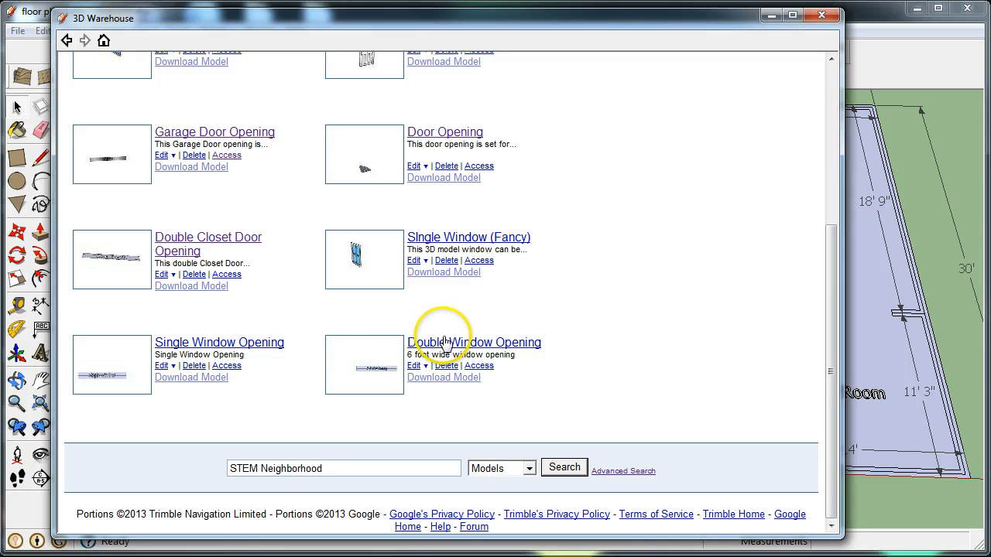
Load the Double Window Opening model directly into the floor plan
left_click(474, 343)
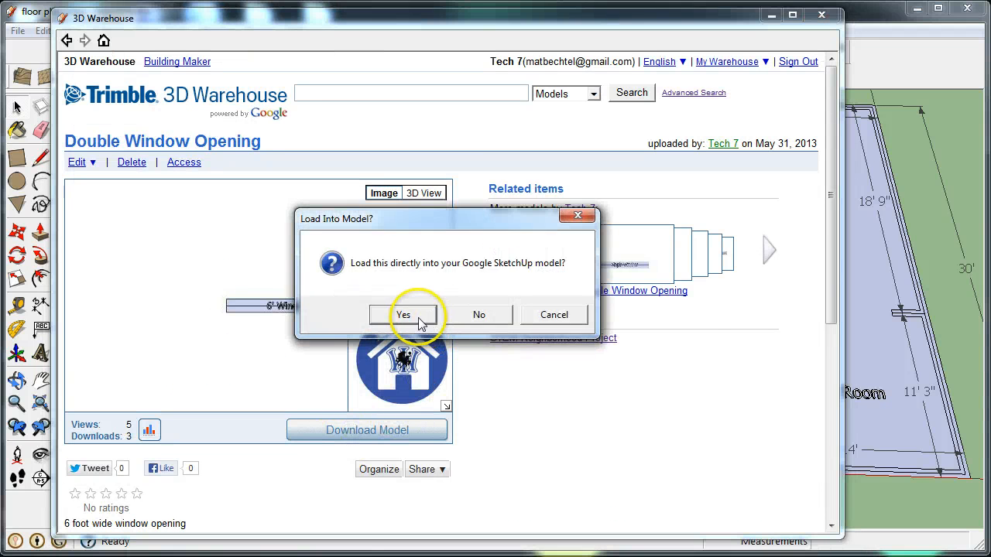
left_click(402, 315)
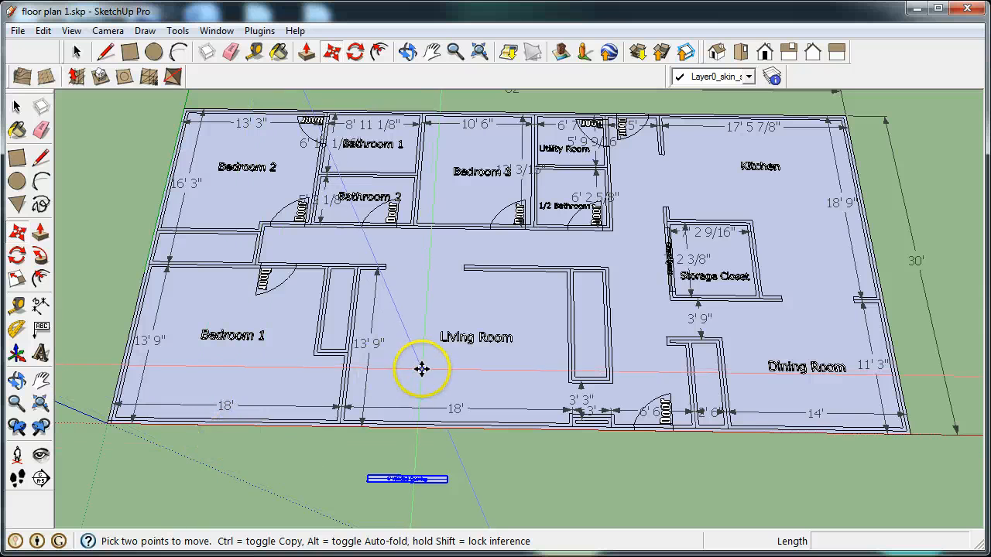
mouse_move(672, 320)
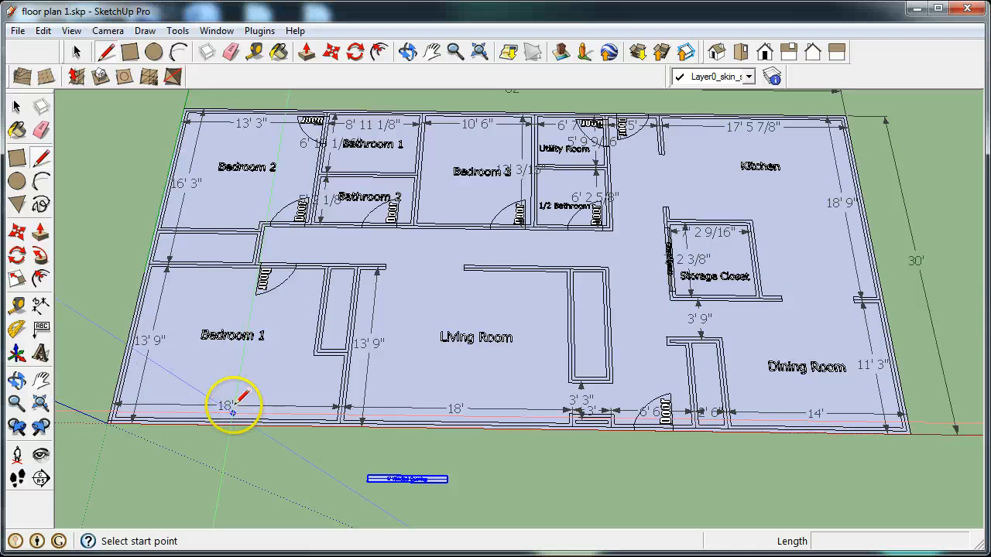
mouse_move(239, 384)
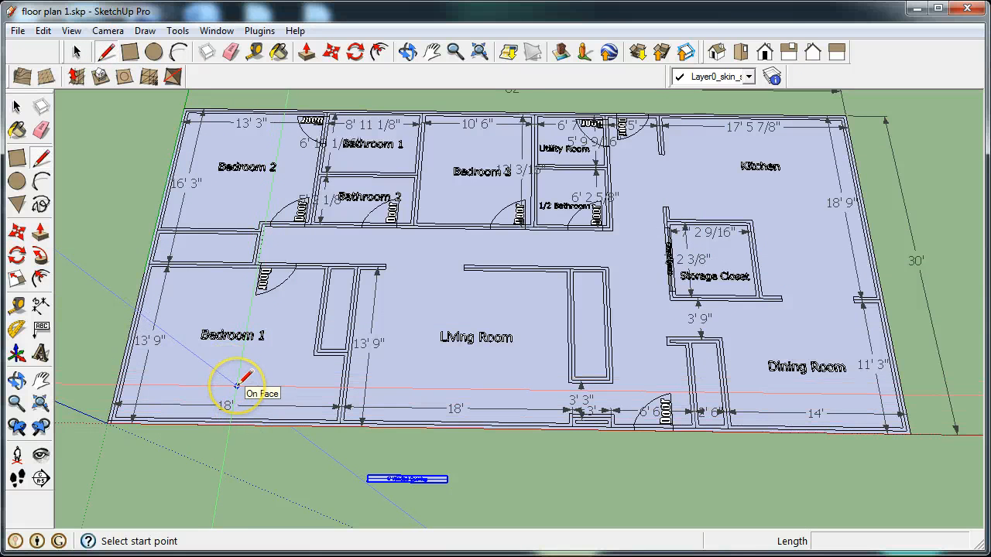
mouse_move(209, 446)
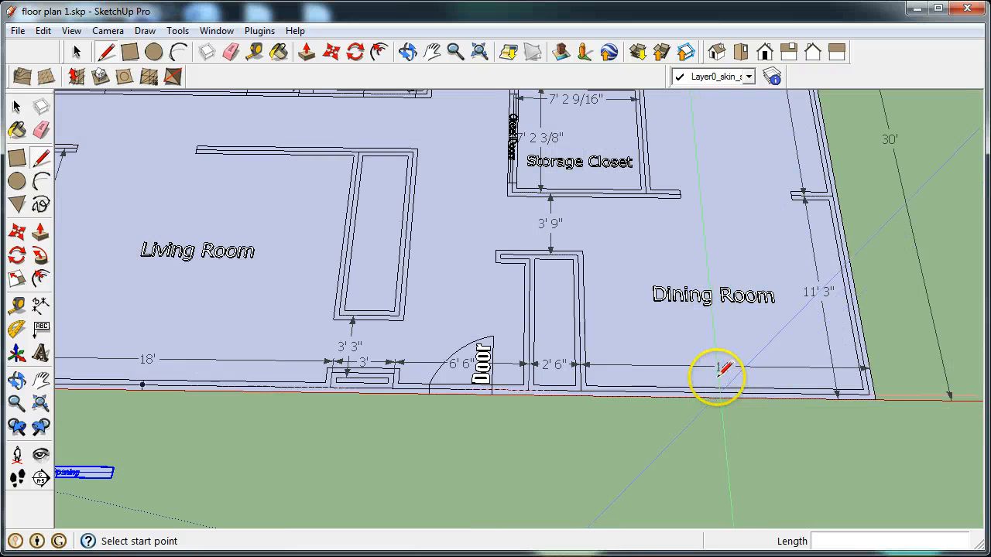
Pick points along the Dining Room and Bedroom 1 exterior walls for the 6' window opening
left_click(715, 379)
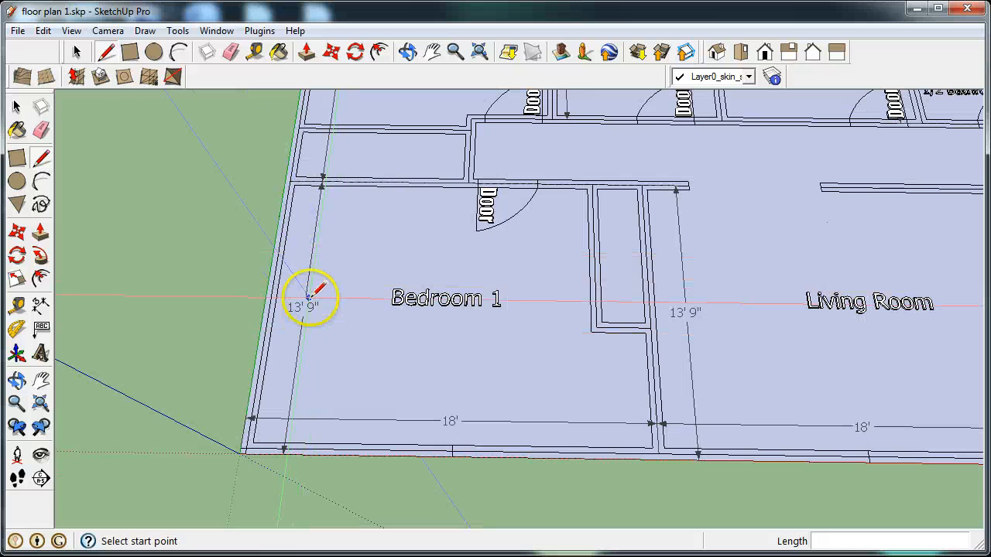
left_click(313, 297)
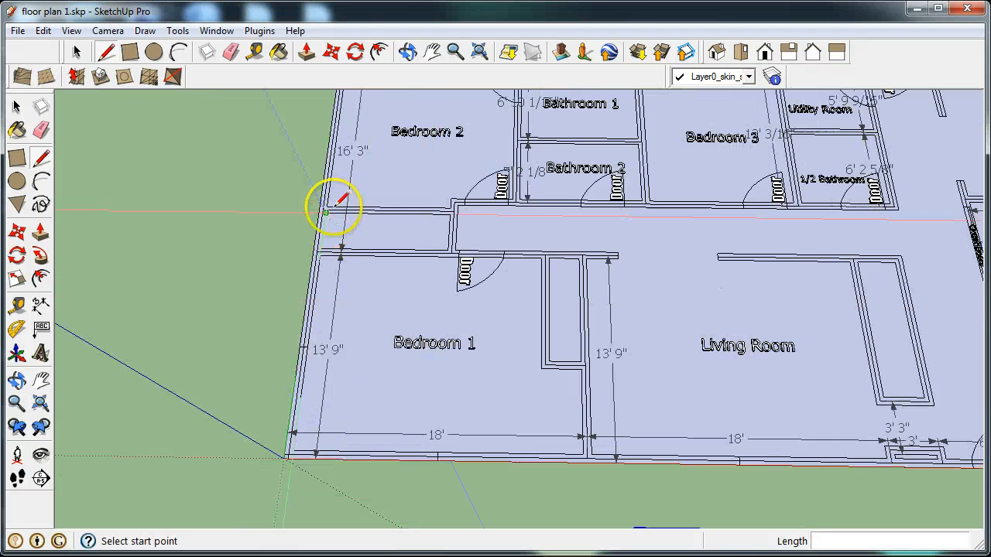
mouse_move(409, 309)
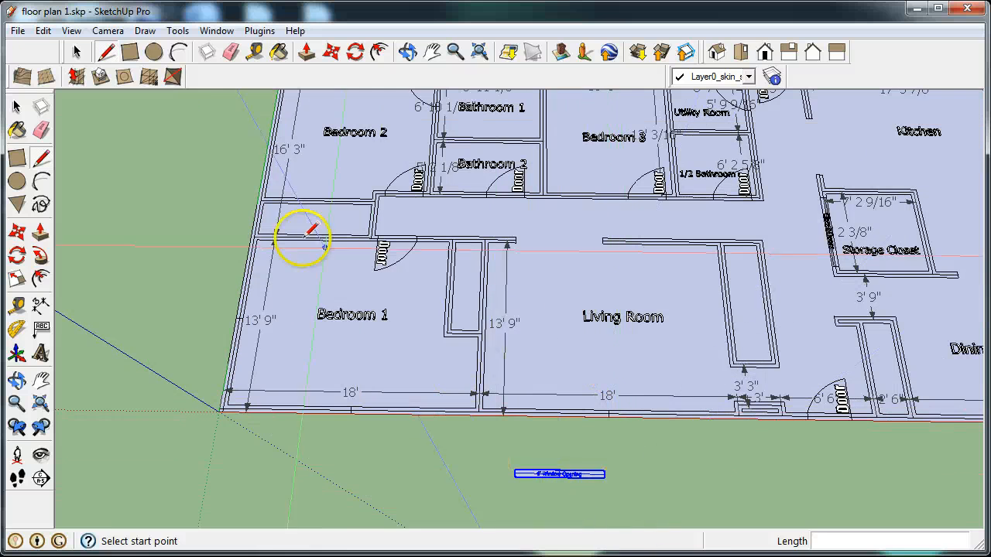
left_click(334, 53)
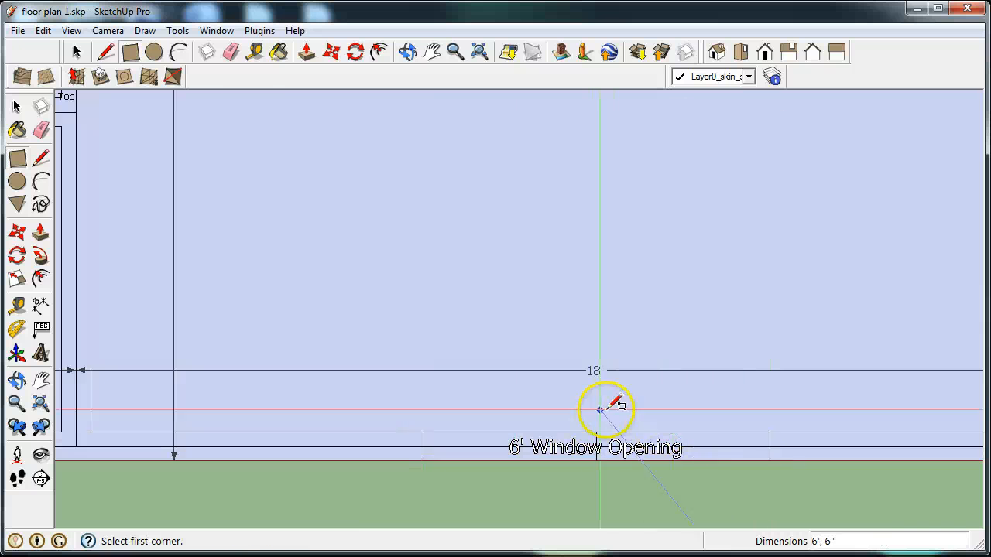
Zoom in on the Living Room's bottom exterior wall to seat the 6' Window Opening
scroll("down", 3)
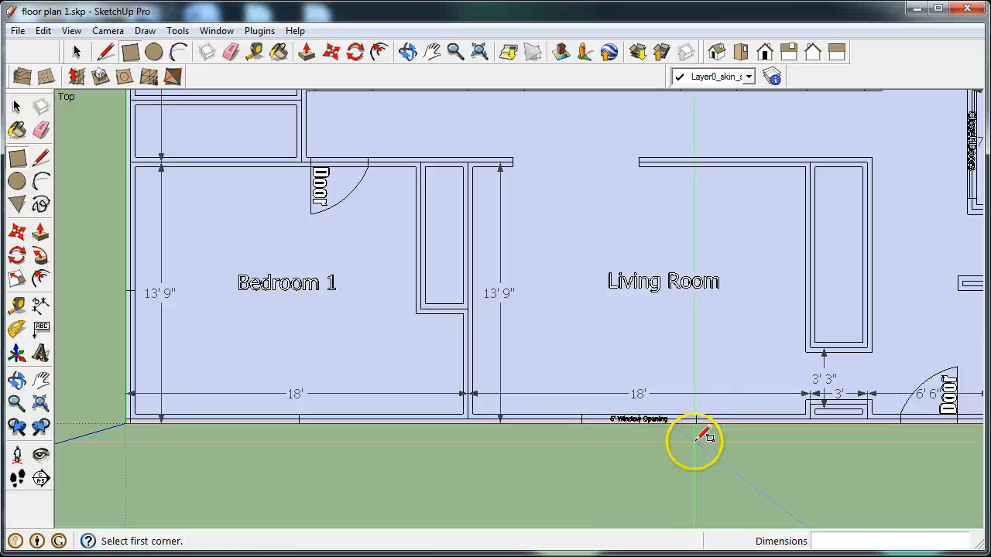
mouse_move(635, 437)
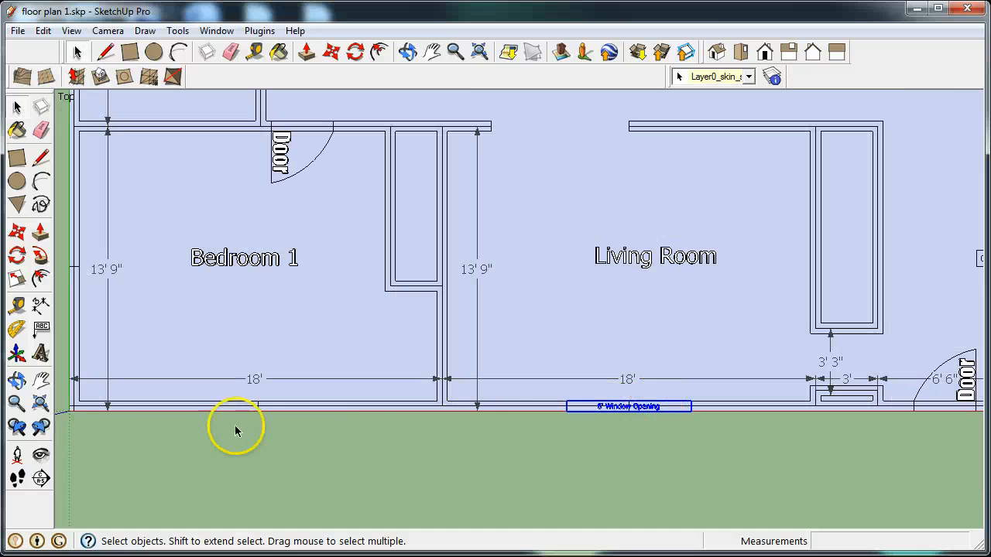
mouse_move(582, 401)
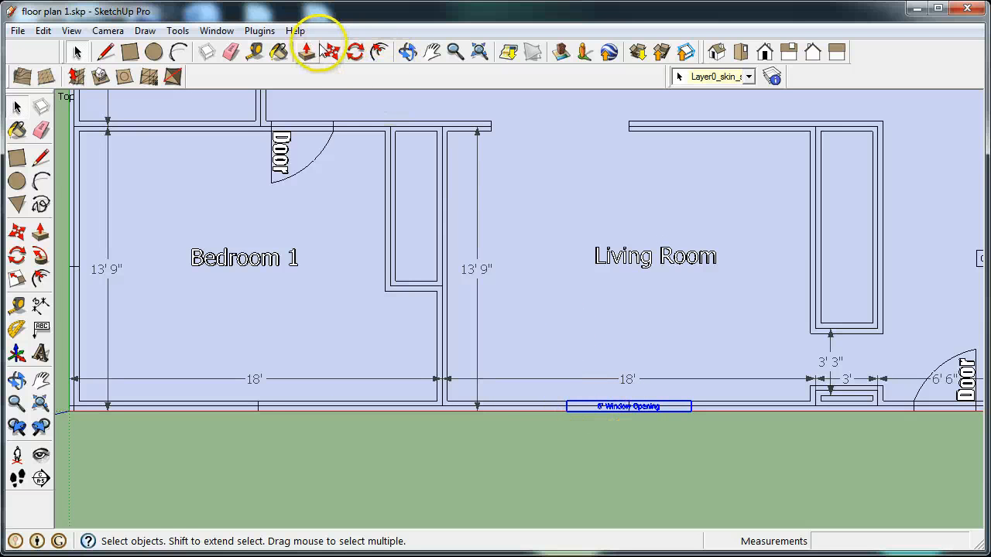
Copy the 6' Window Opening onto Bedroom 1's bottom exterior wall and clear the selection
left_click(304, 51)
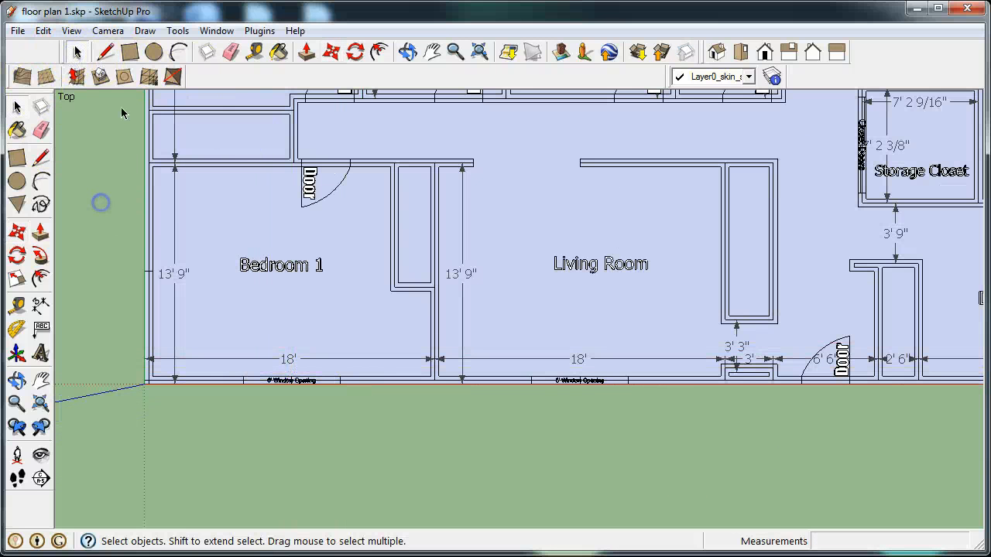
left_click(131, 51)
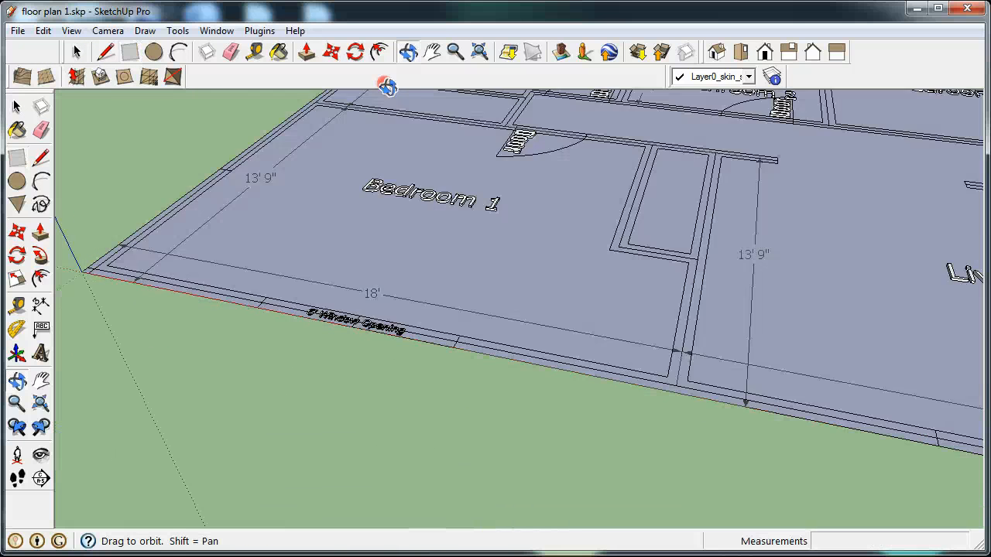
Orbit the floor plan in 3D perspective to review the window openings along the walls
left_click(307, 53)
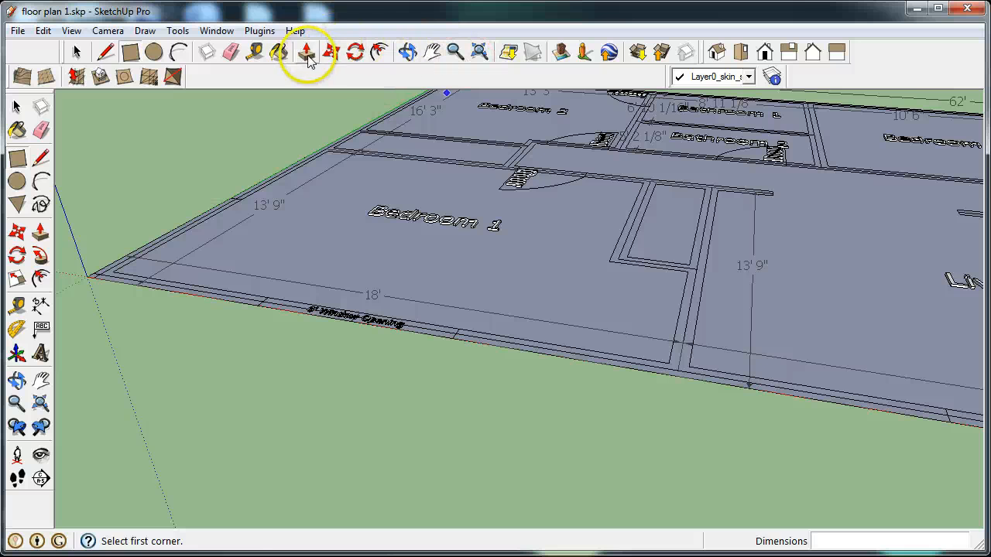
left_click(306, 53)
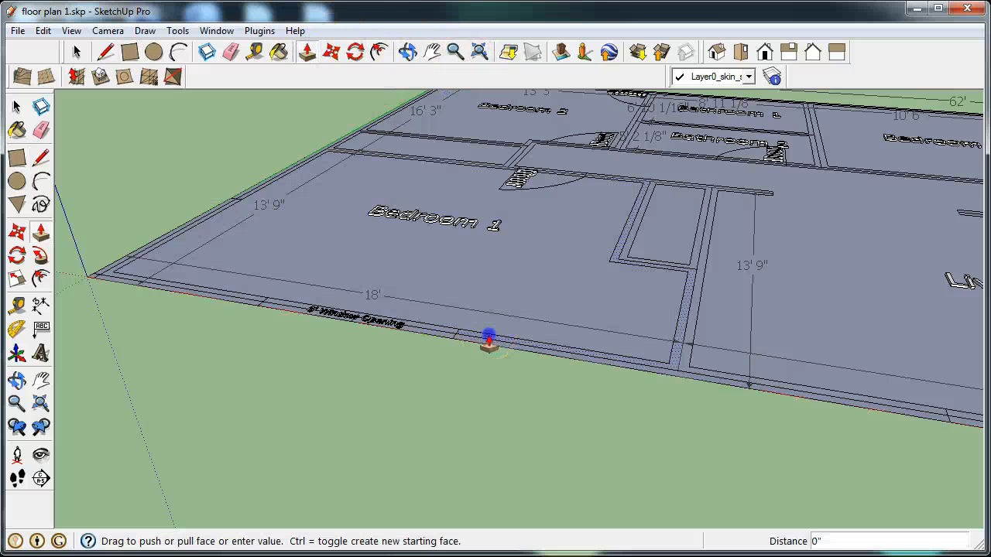
left_click_drag(488, 341, 486, 232)
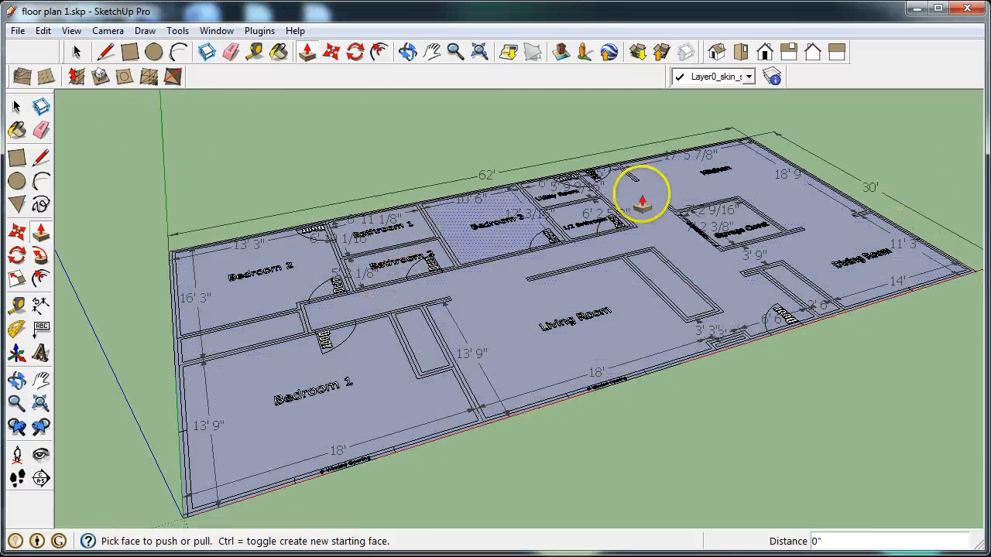
left_click_drag(643, 193, 561, 387)
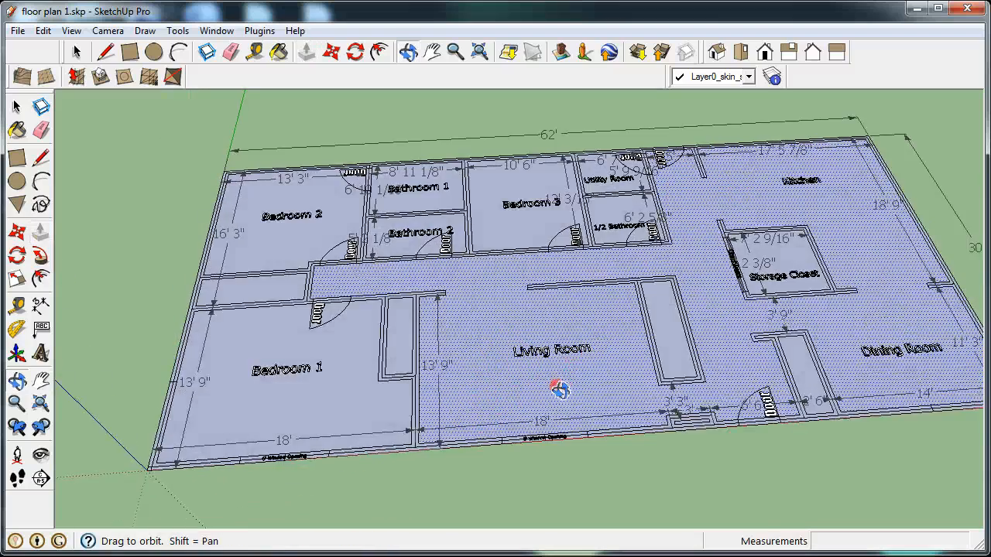